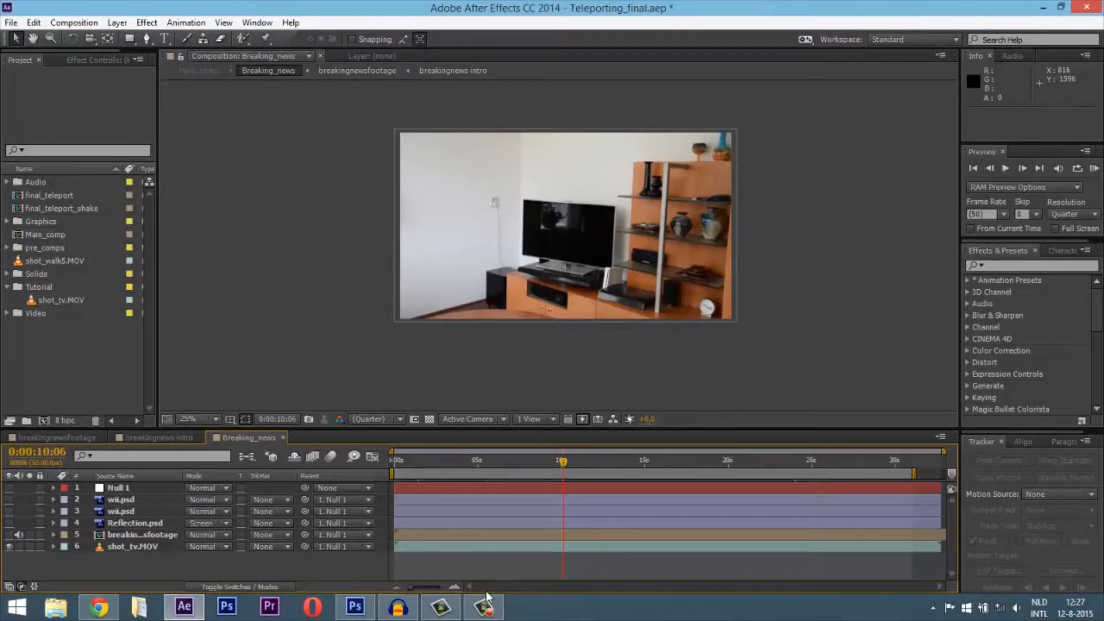
pyautogui.moveTo(524, 604)
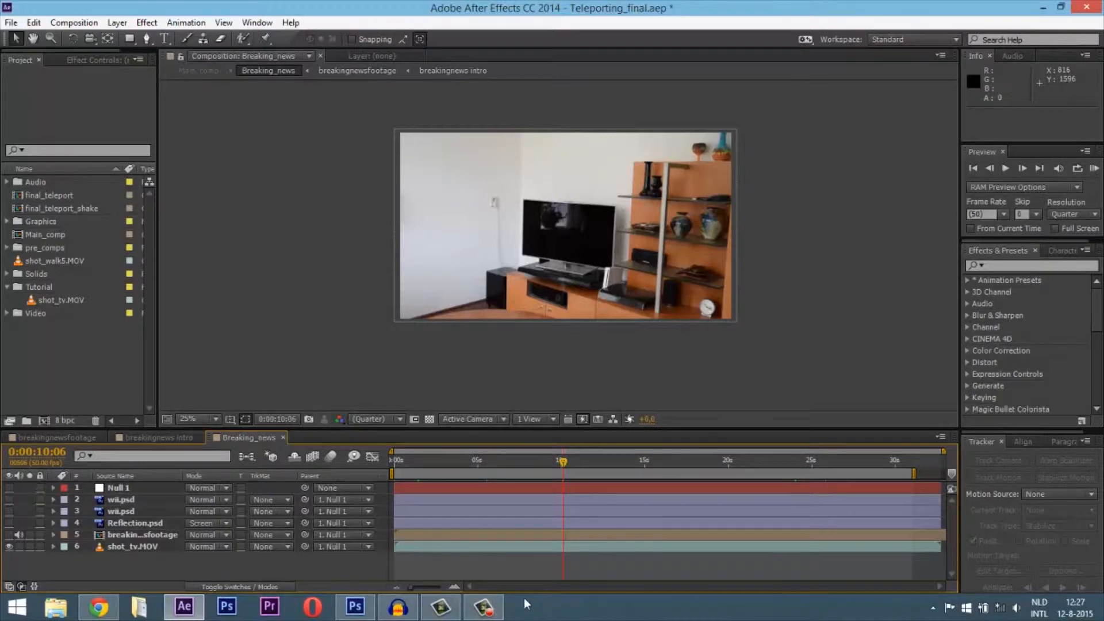
pyautogui.moveTo(214, 498)
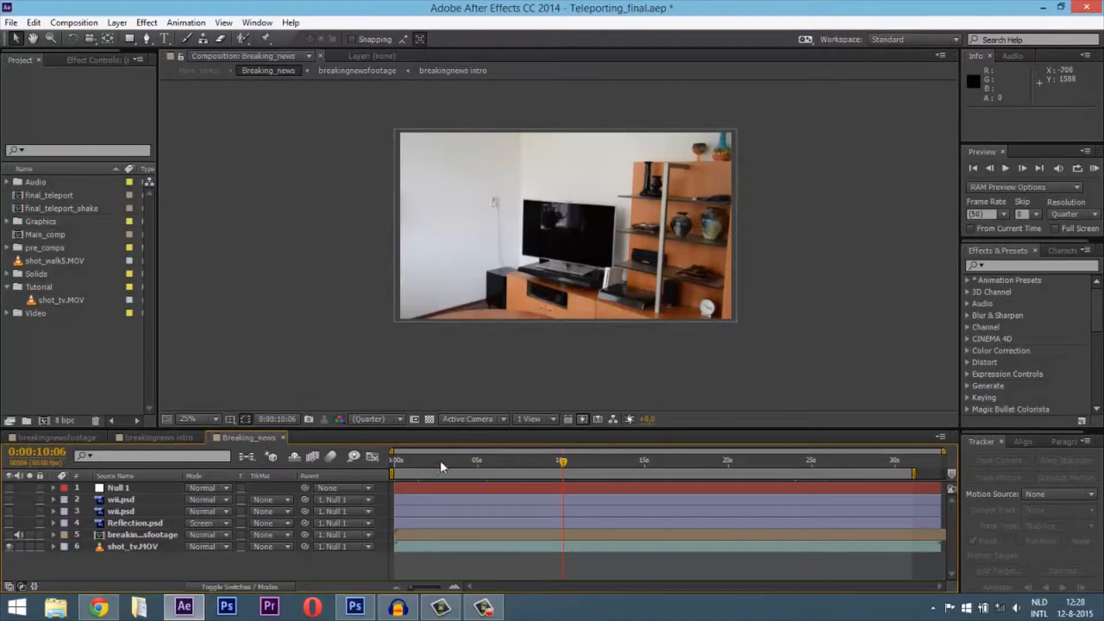
pyautogui.moveTo(549, 470)
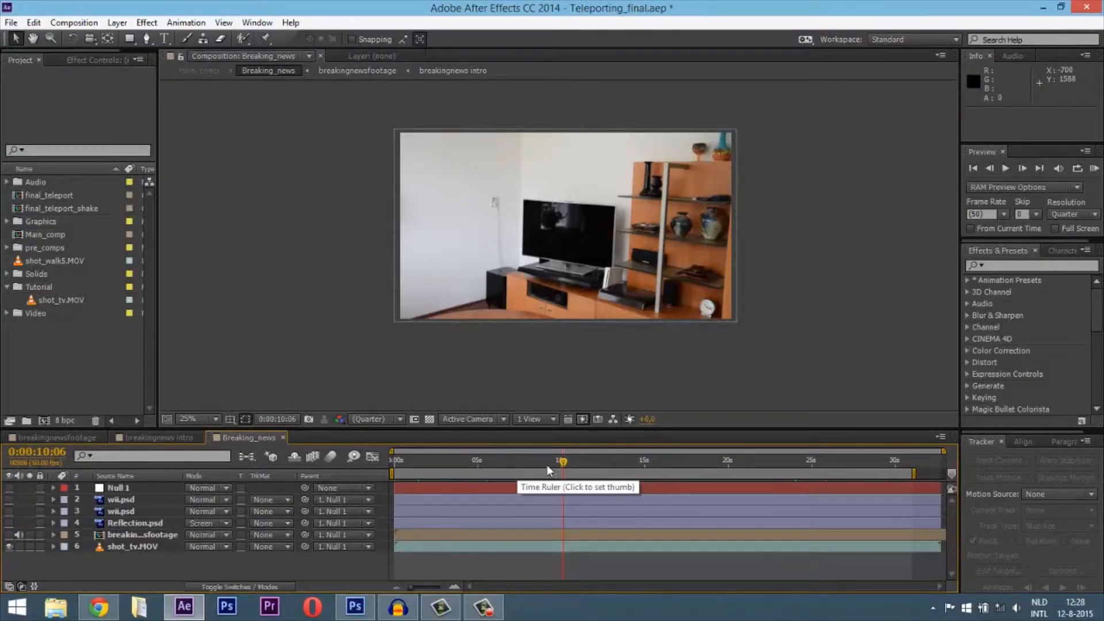
# - Scrub the composite between about 2.5 and 6.5 seconds to check the breaking-news graphics on the TV
pyautogui.click(462, 460)
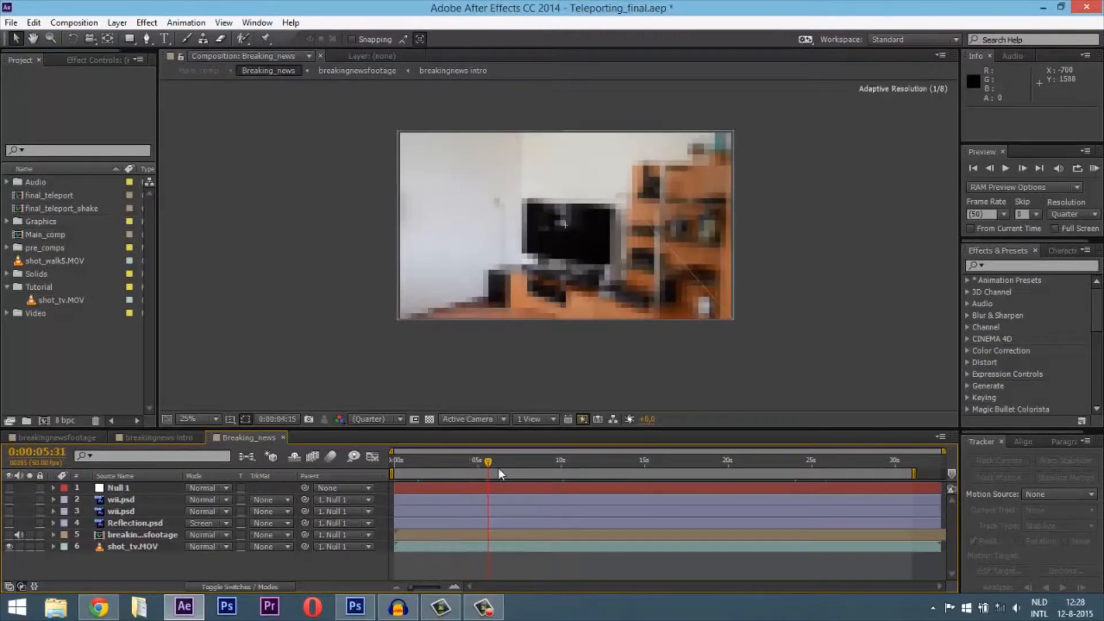
pyautogui.click(504, 462)
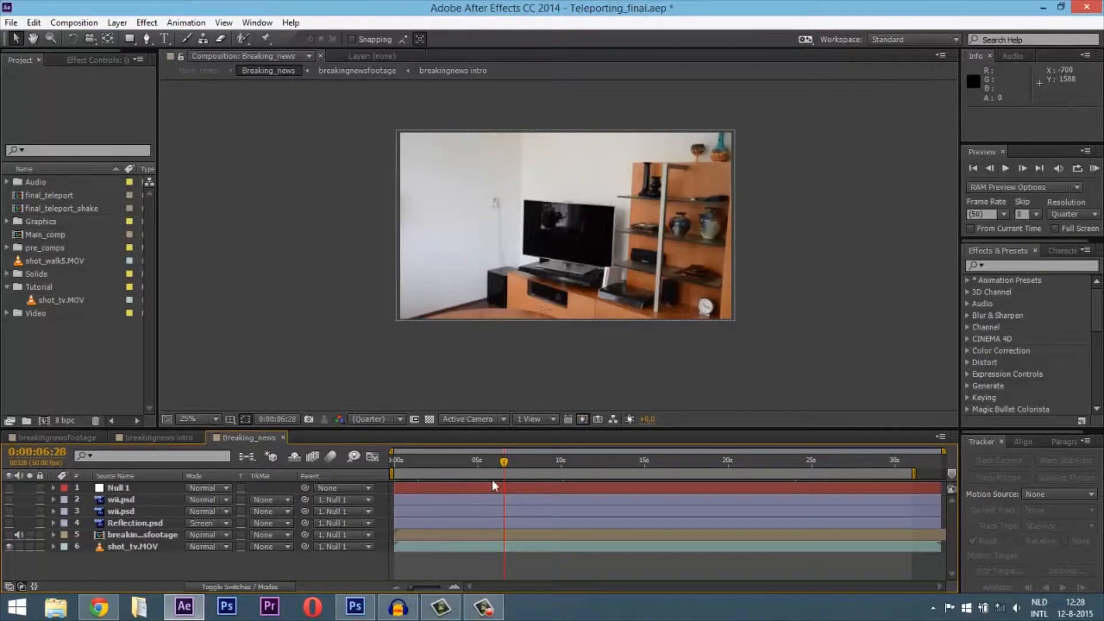
pyautogui.moveTo(505, 462)
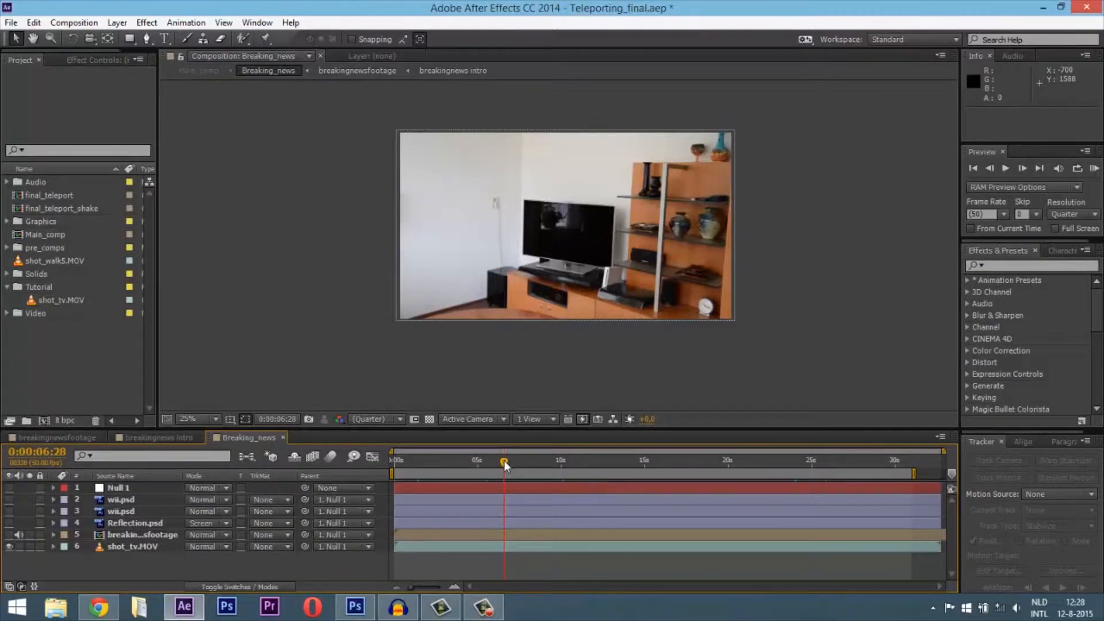
pyautogui.moveTo(950, 490)
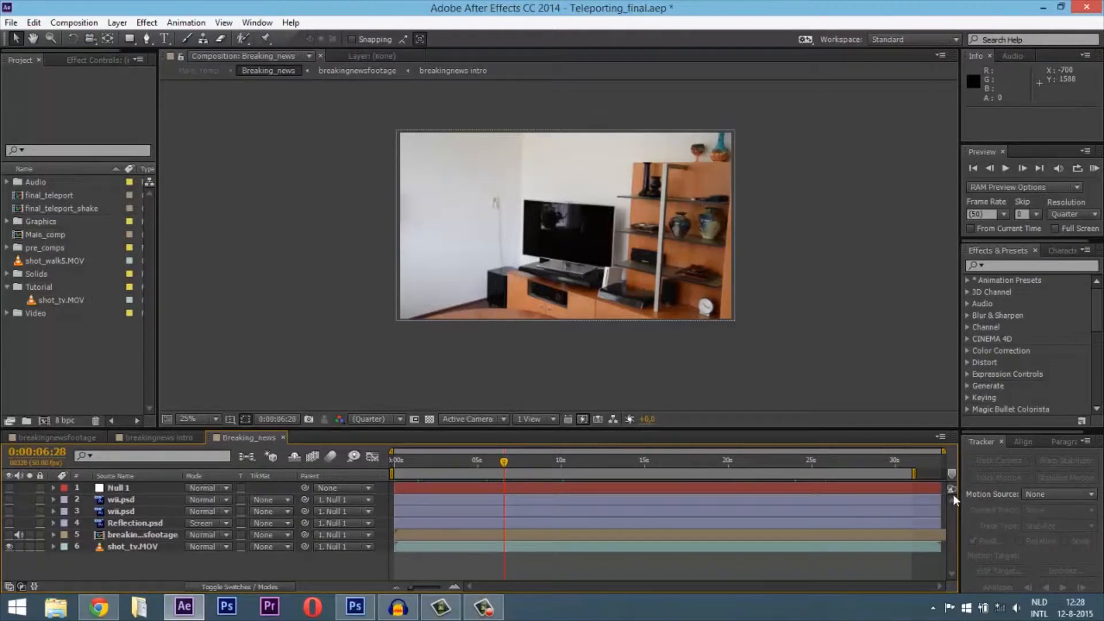
pyautogui.moveTo(1016, 484)
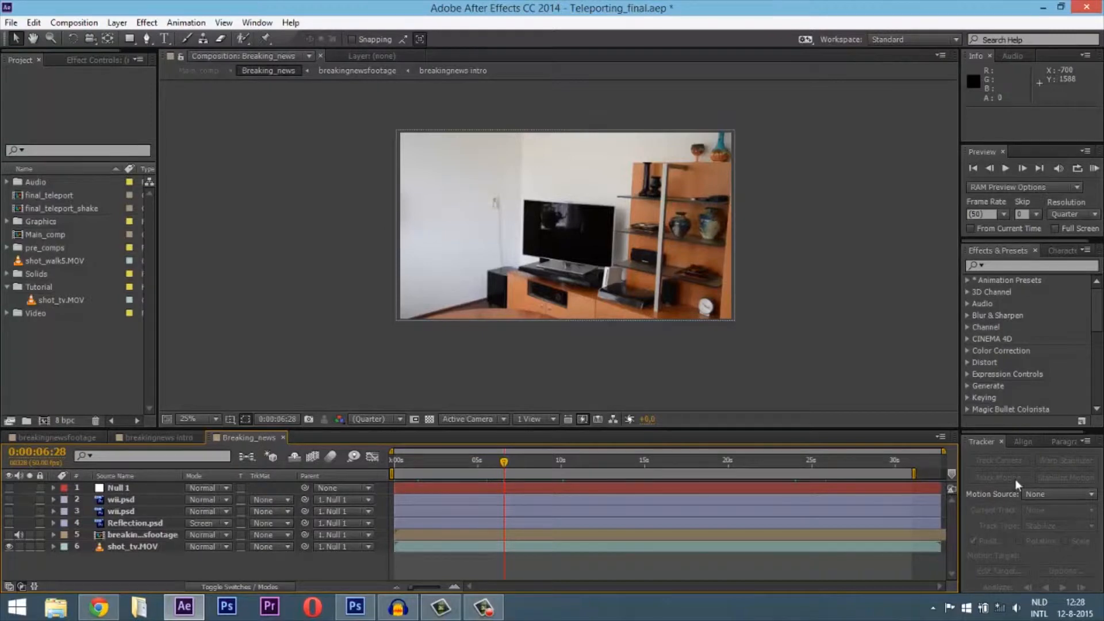
pyautogui.moveTo(308, 205)
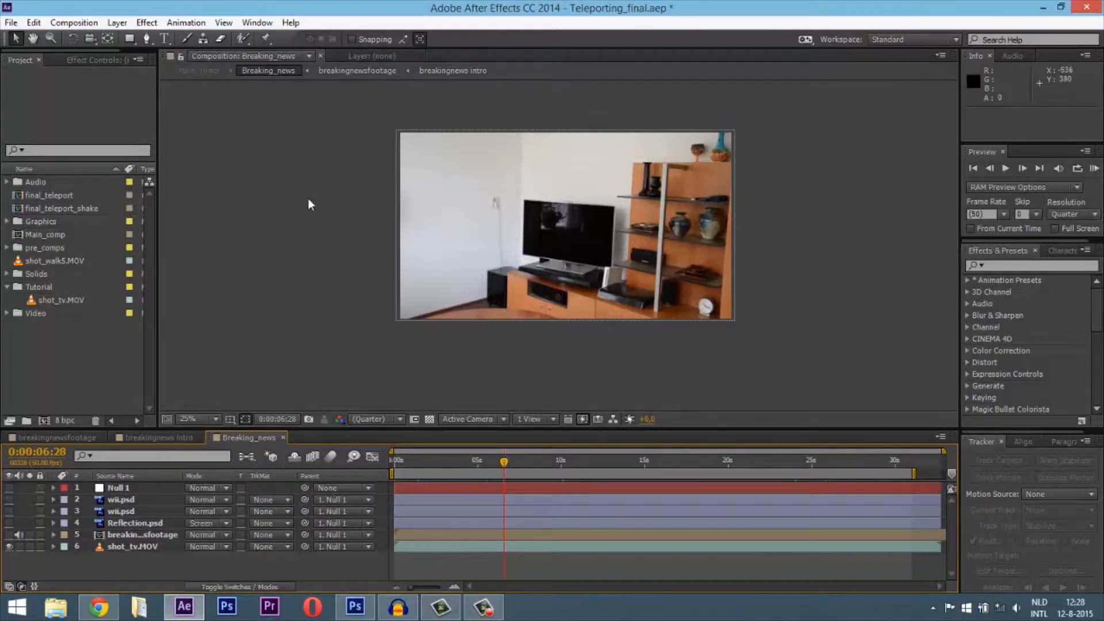
pyautogui.moveTo(275, 24)
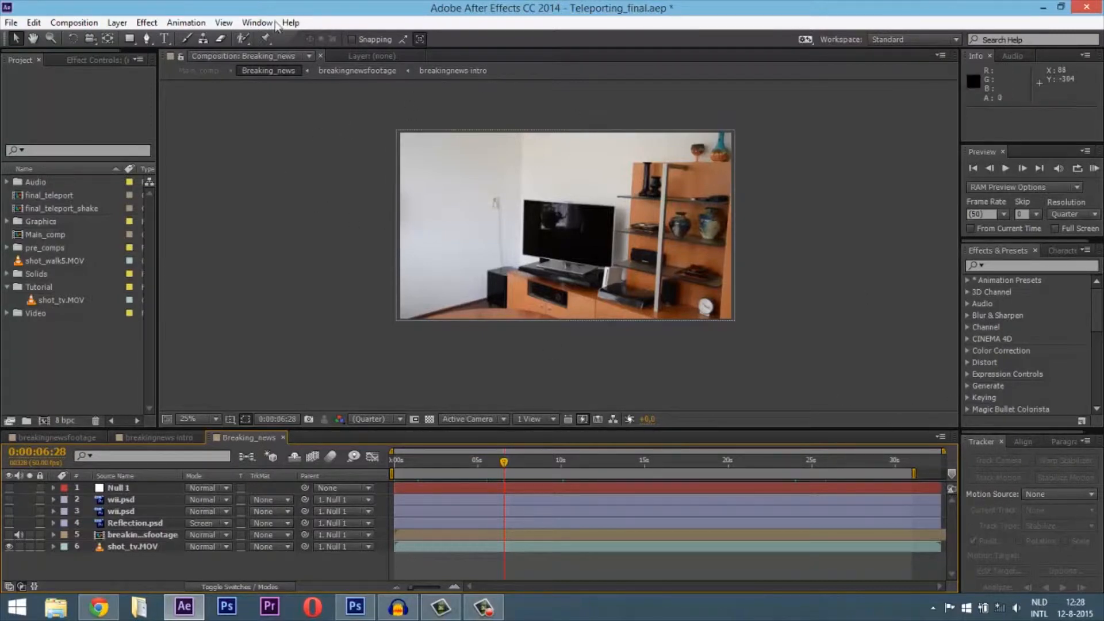
pyautogui.click(257, 22)
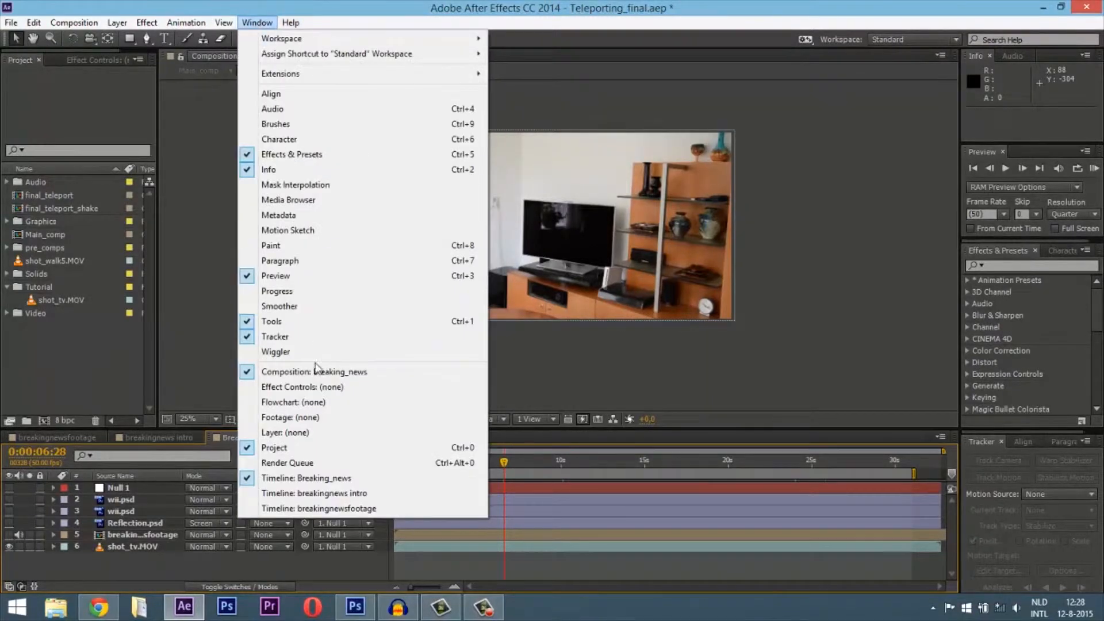
pyautogui.moveTo(324, 352)
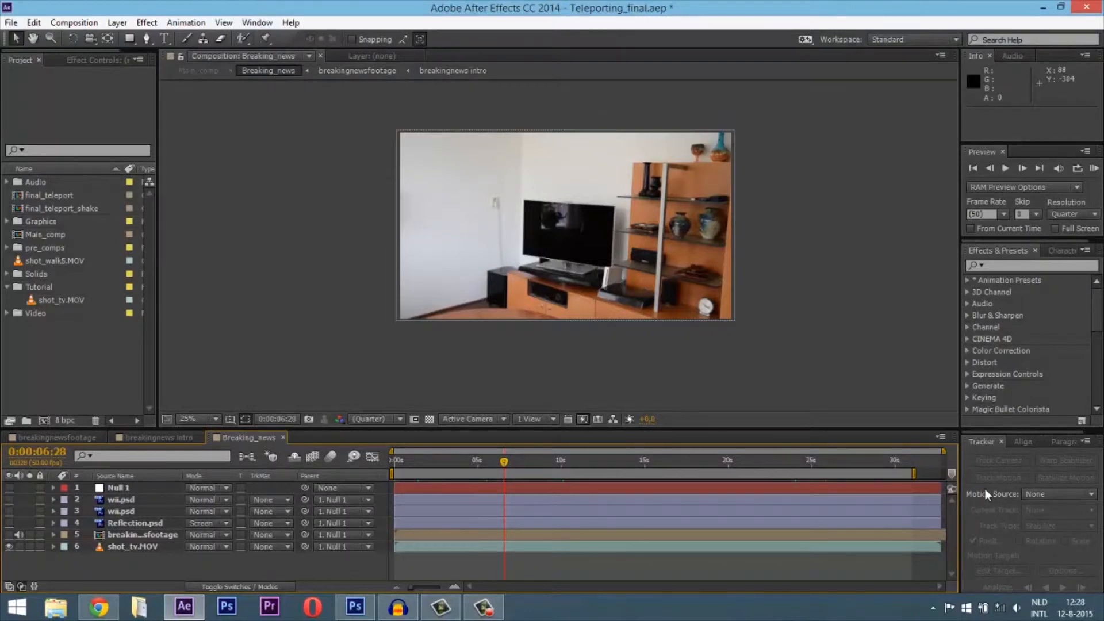
pyautogui.moveTo(503, 462)
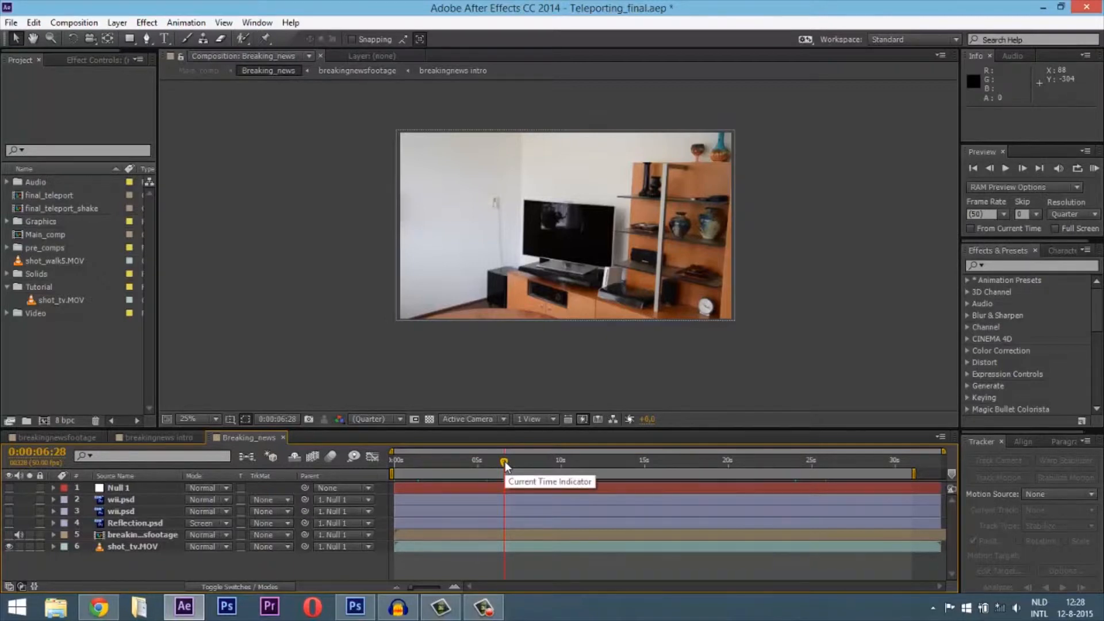
pyautogui.moveTo(141, 500)
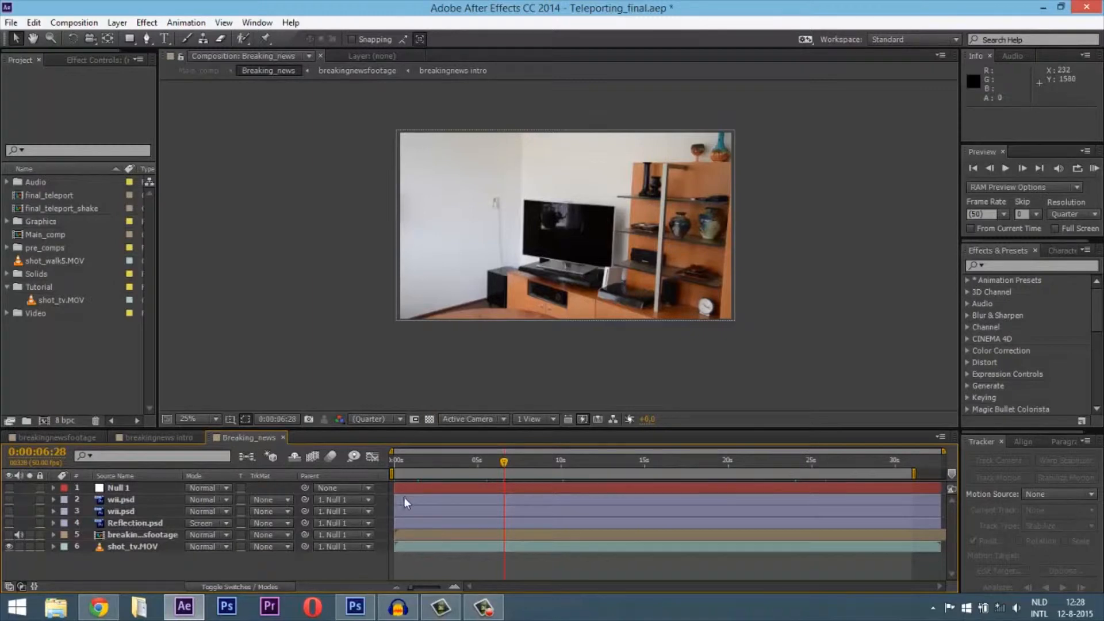
pyautogui.moveTo(504, 461); pyautogui.dragTo(440, 461)
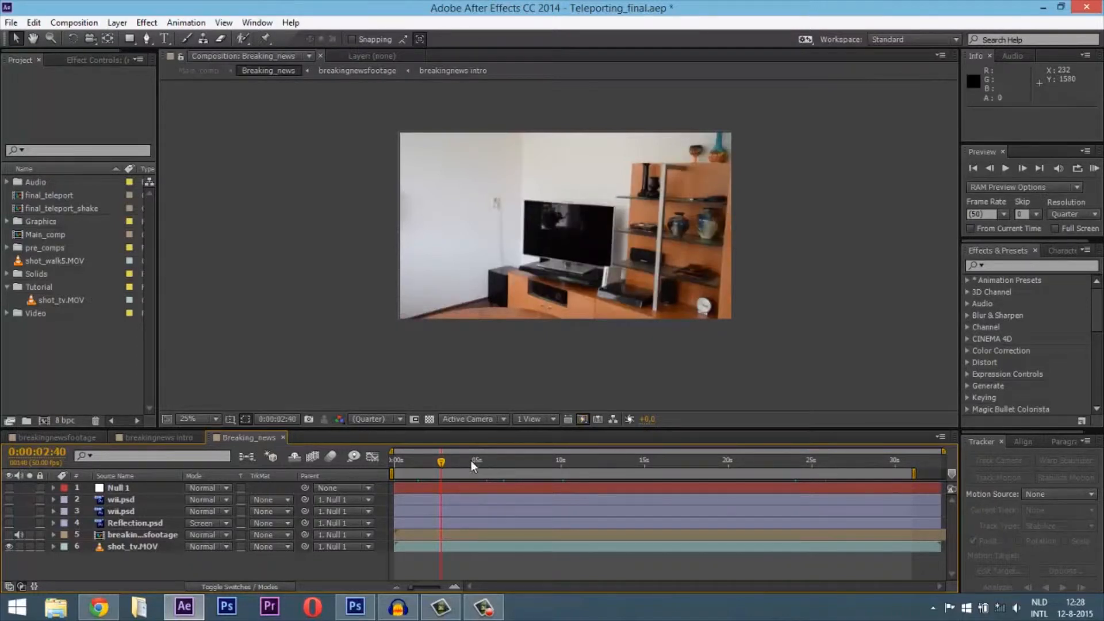
pyautogui.moveTo(440, 463)
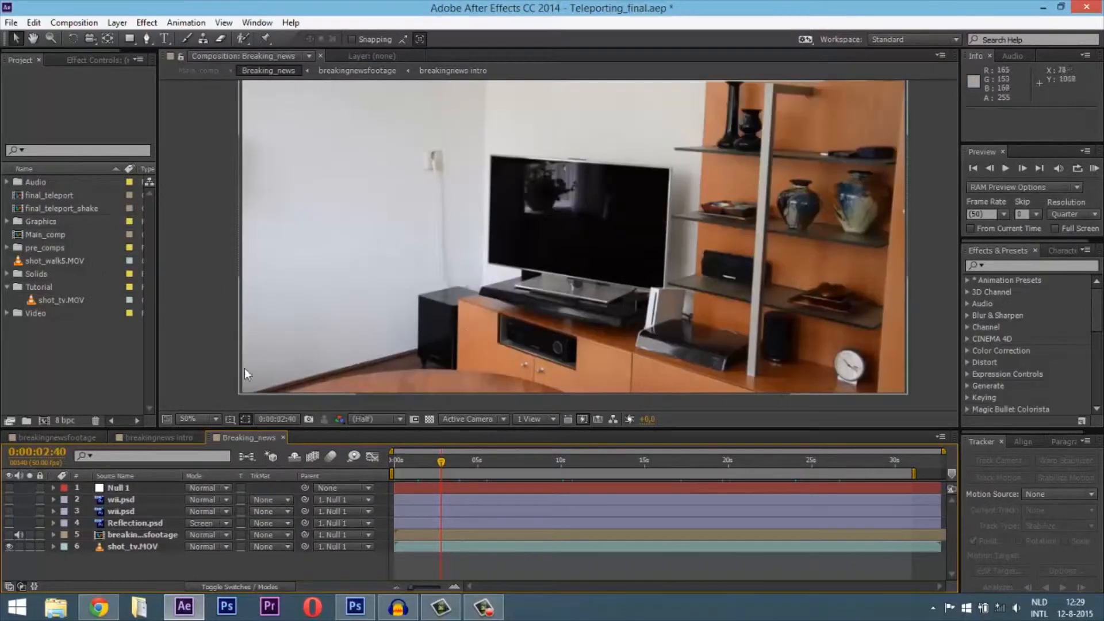
pyautogui.moveTo(583, 215)
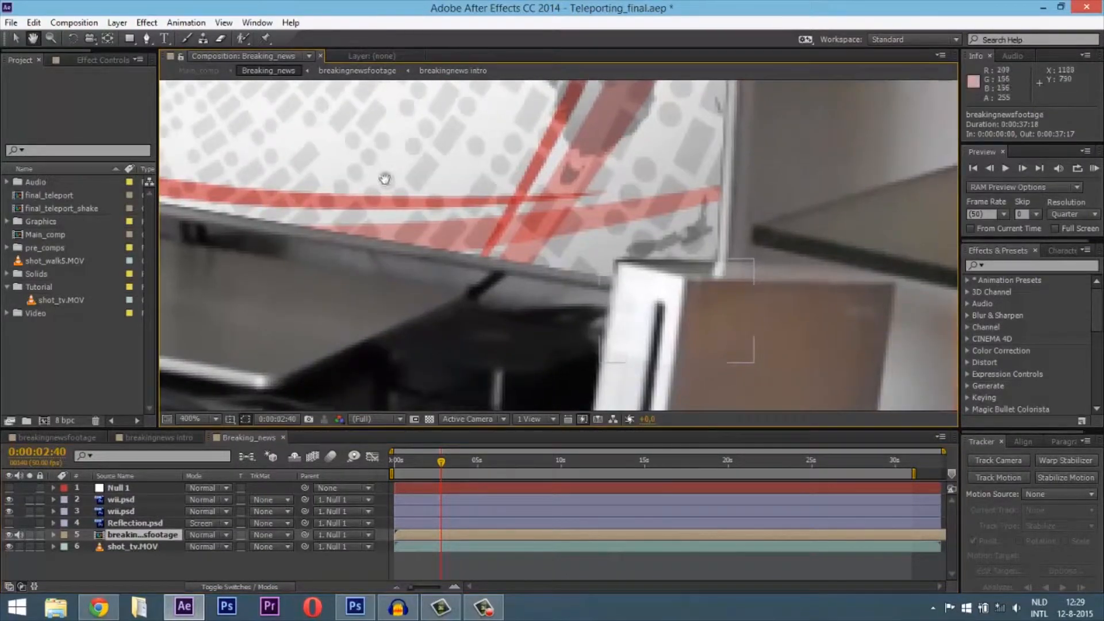
# - Switch to the Reflection.psd image in Photoshop
pyautogui.click(190, 419)
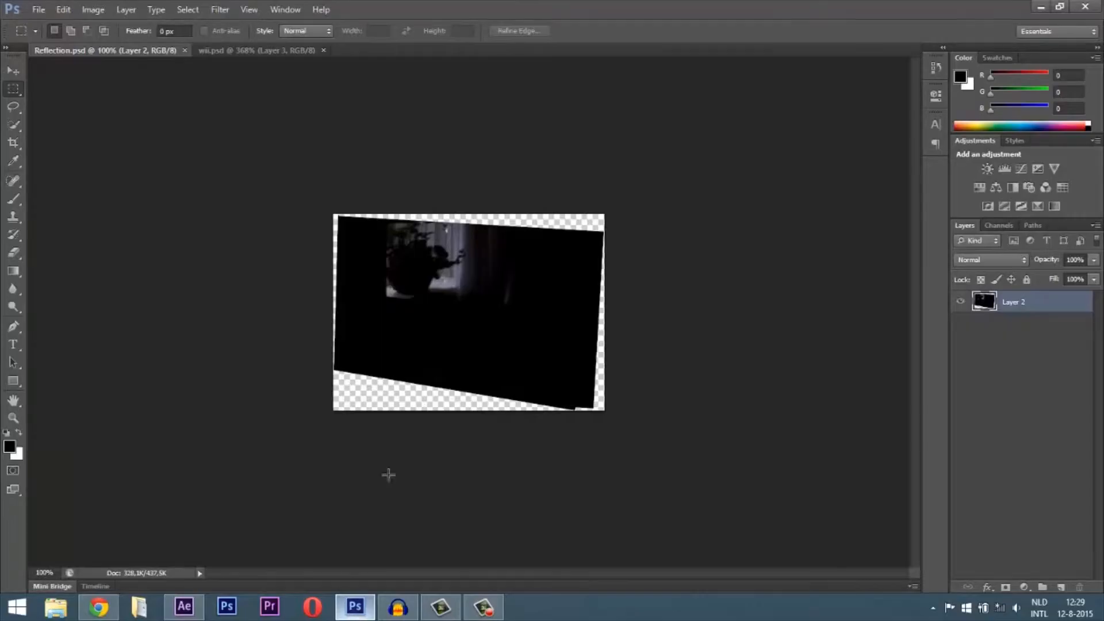
# - Review the dark reflection layer in Photoshop and return to the After Effects composite
pyautogui.click(261, 49)
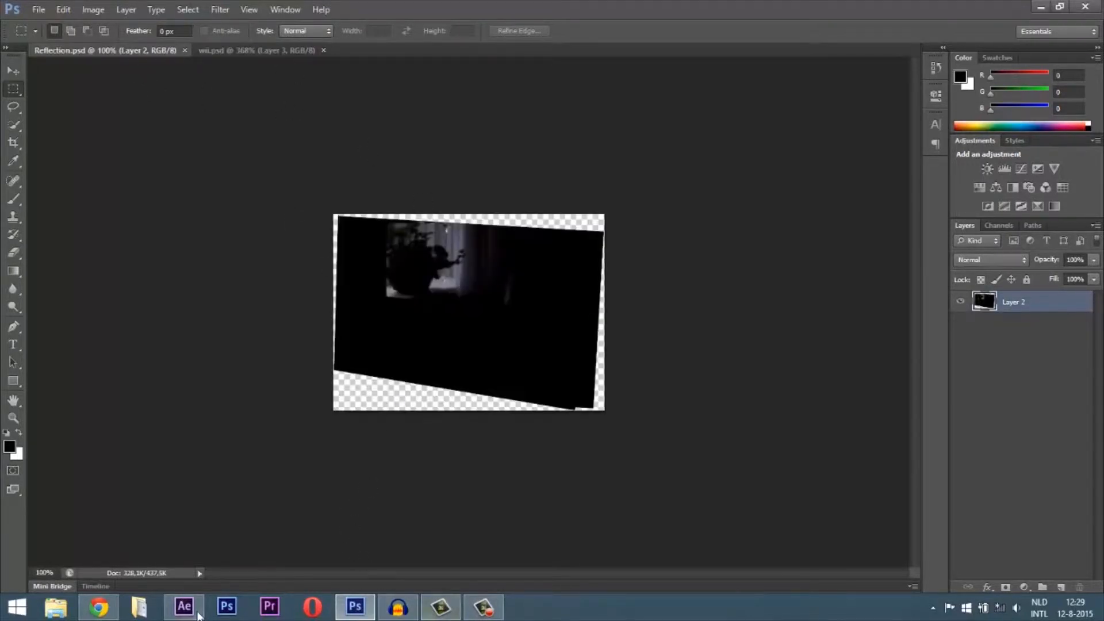
pyautogui.click(184, 606)
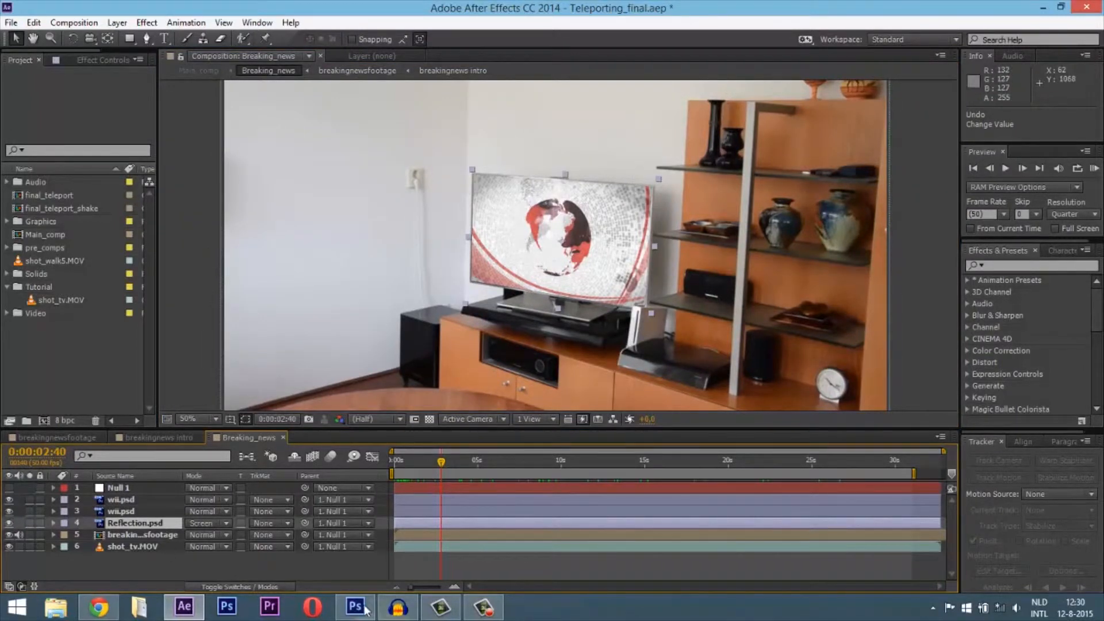
# - Set the reflection layer's blending mode to Screen
pyautogui.click(355, 606)
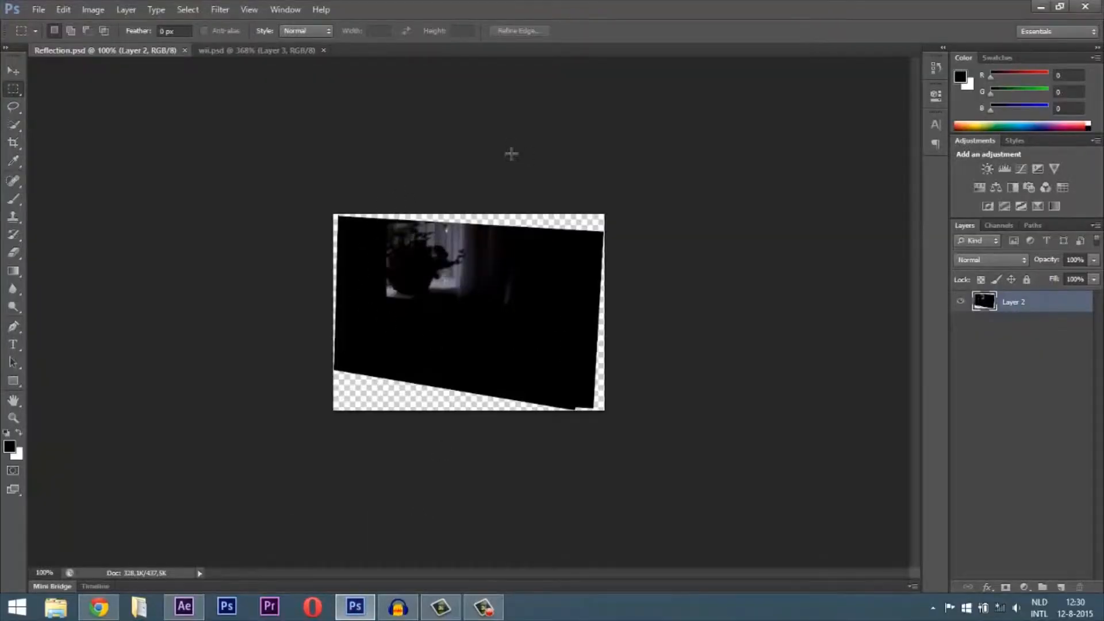
pyautogui.moveTo(439, 523)
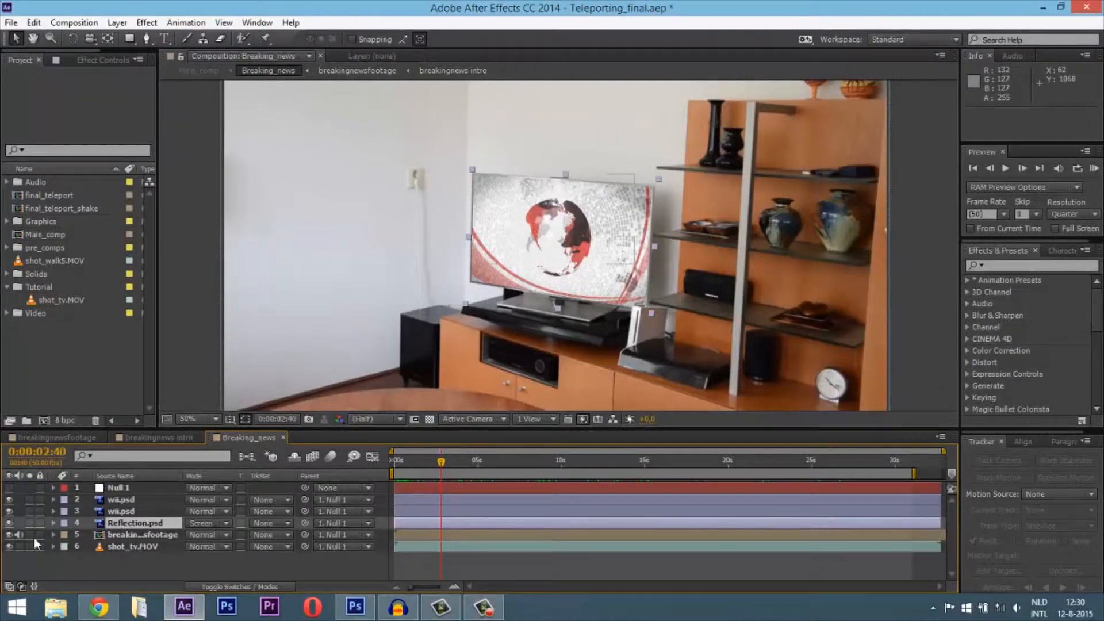
pyautogui.click(205, 523)
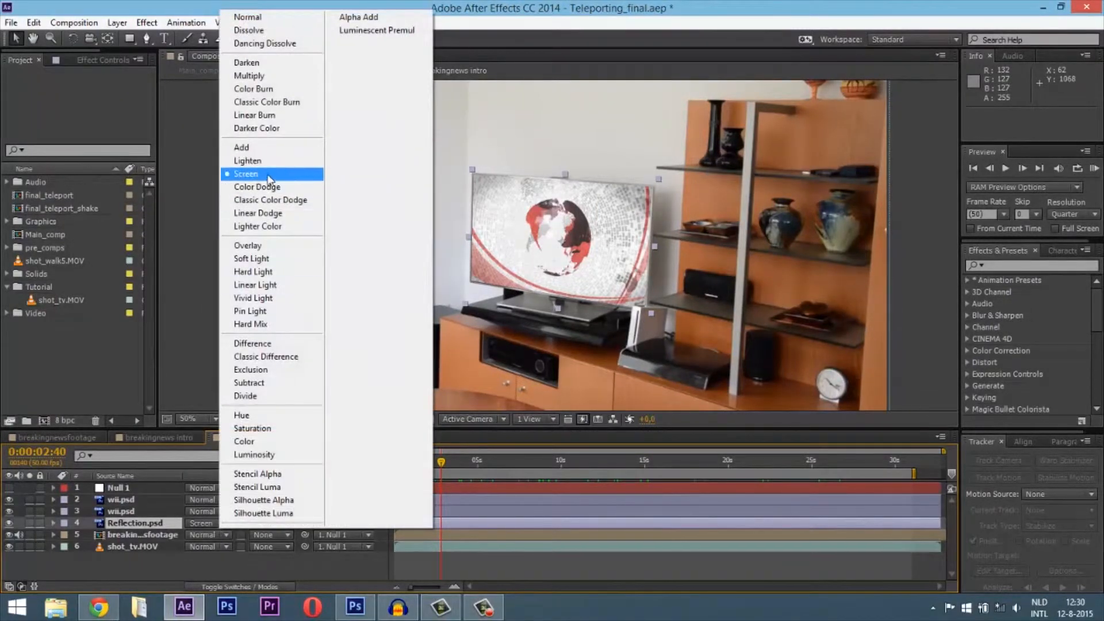
pyautogui.click(246, 173)
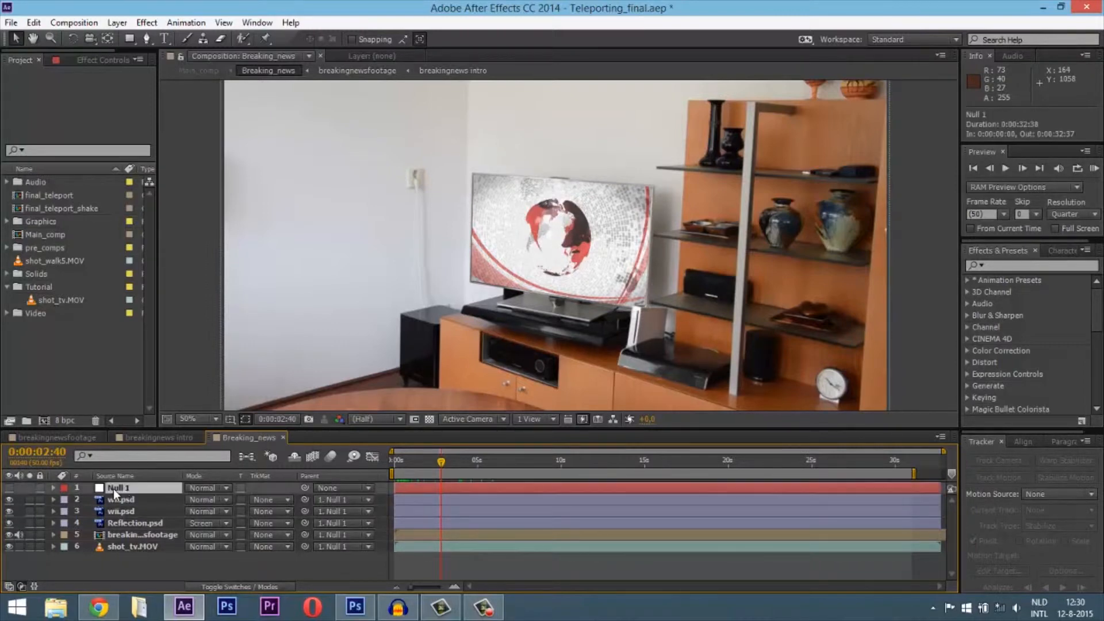
# - Select the Null 1 TV controller and switch to the breakingnews intro composition
pyautogui.click(54, 487)
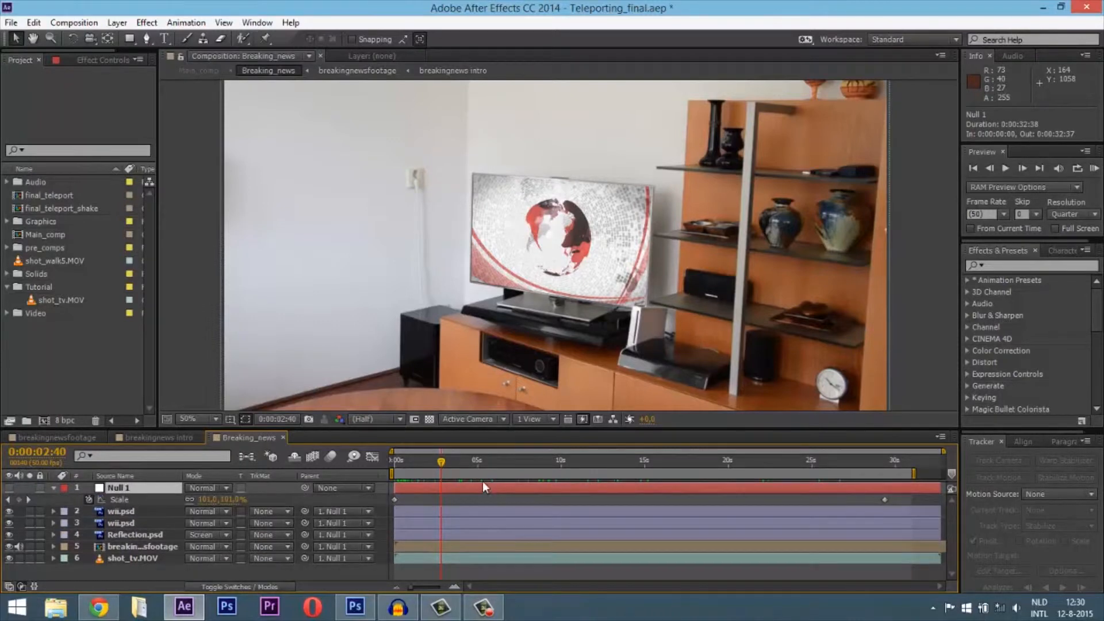
pyautogui.click(507, 460)
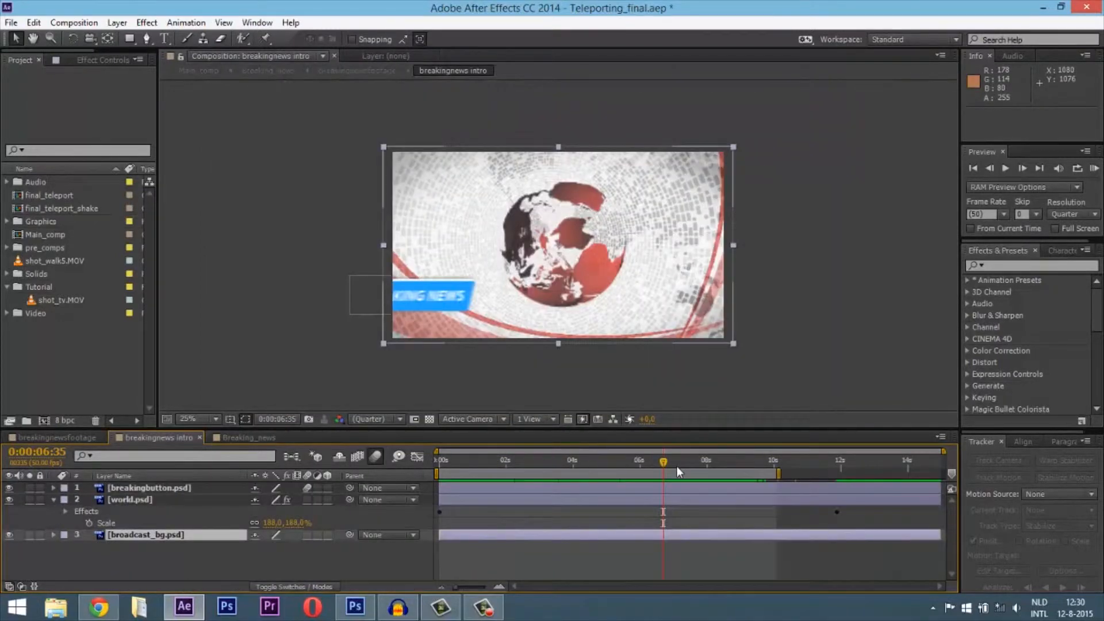
# - Scrub the intro around two to three seconds and select the world.psd map layer
pyautogui.click(746, 461)
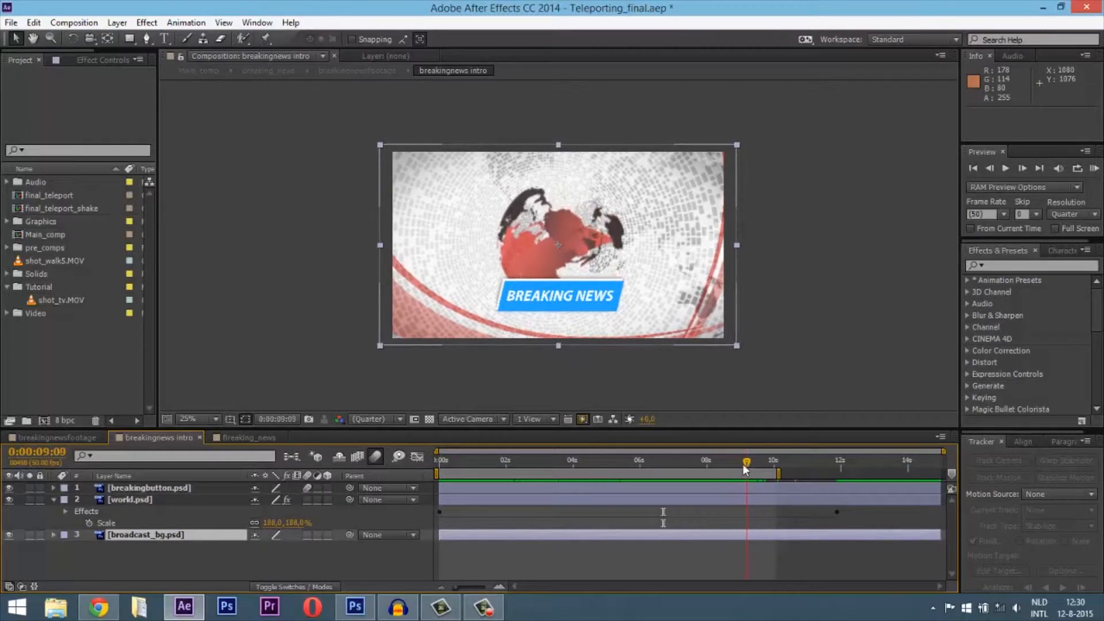
pyautogui.click(554, 461)
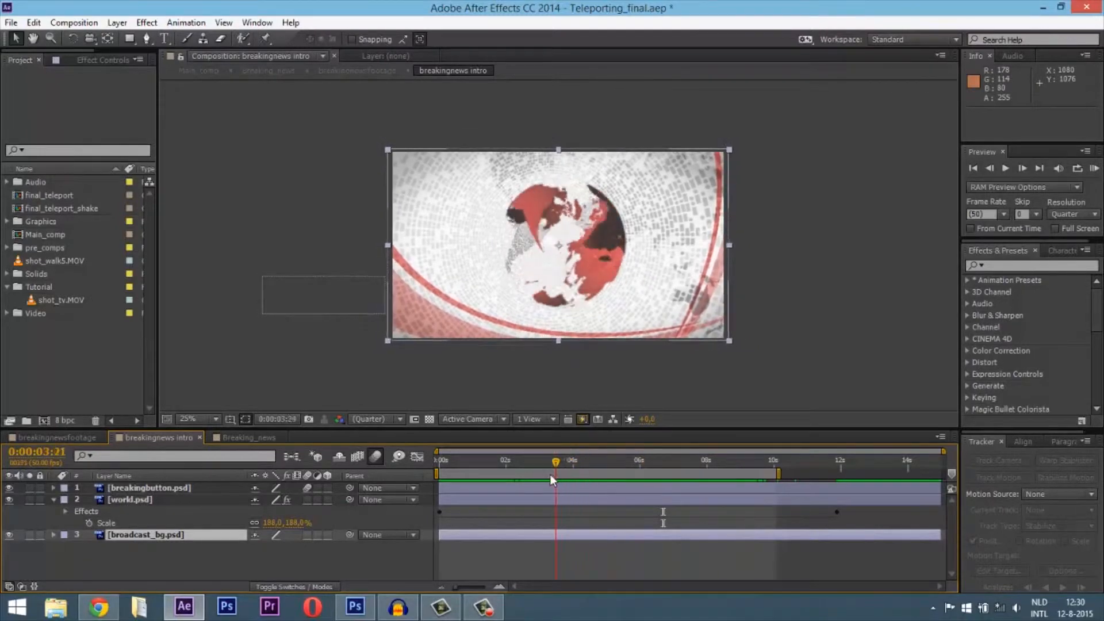
pyautogui.click(475, 461)
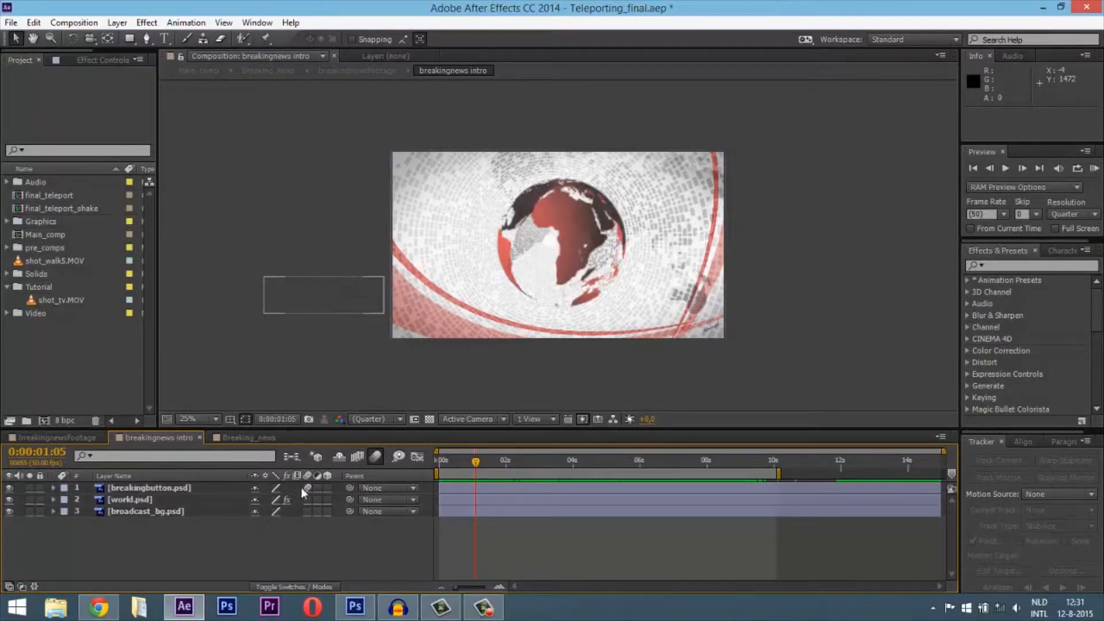
pyautogui.click(513, 460)
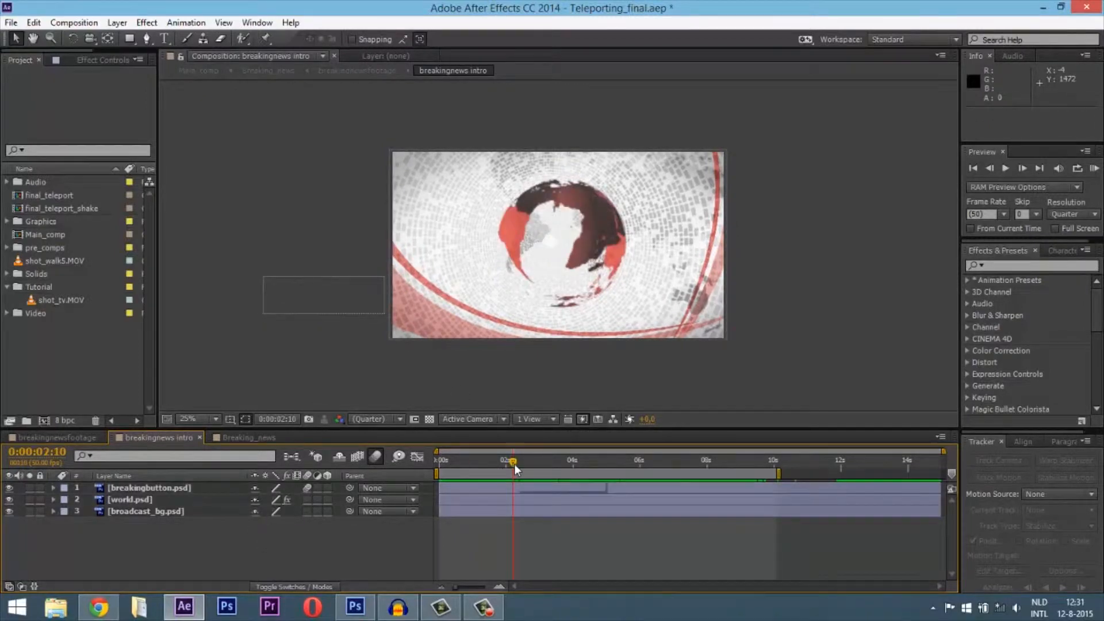
pyautogui.moveTo(513, 465)
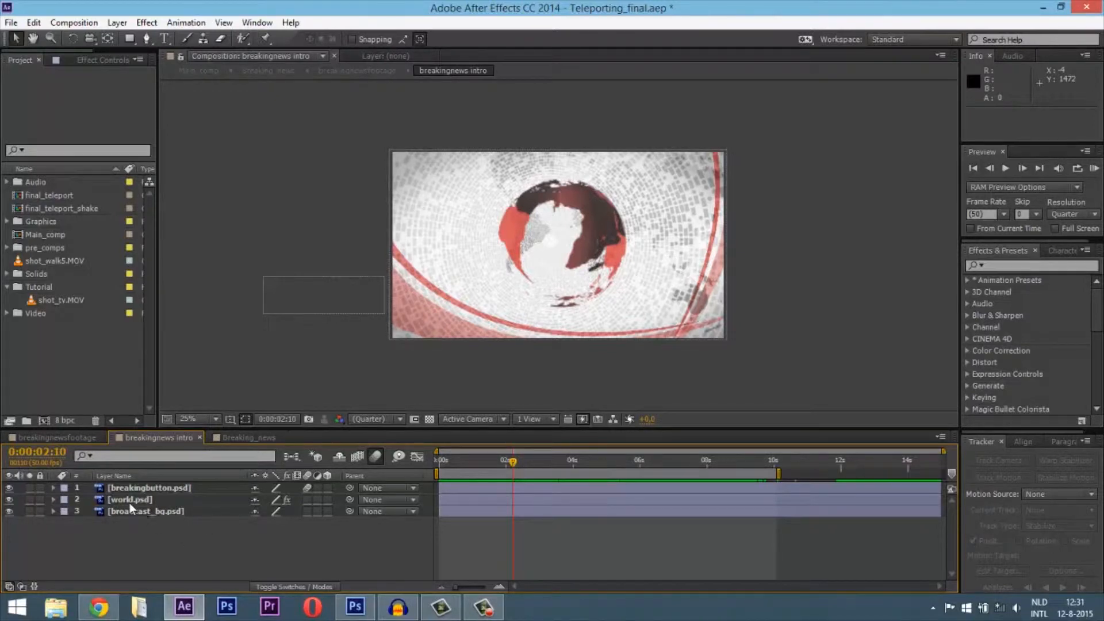
pyautogui.click(9, 499)
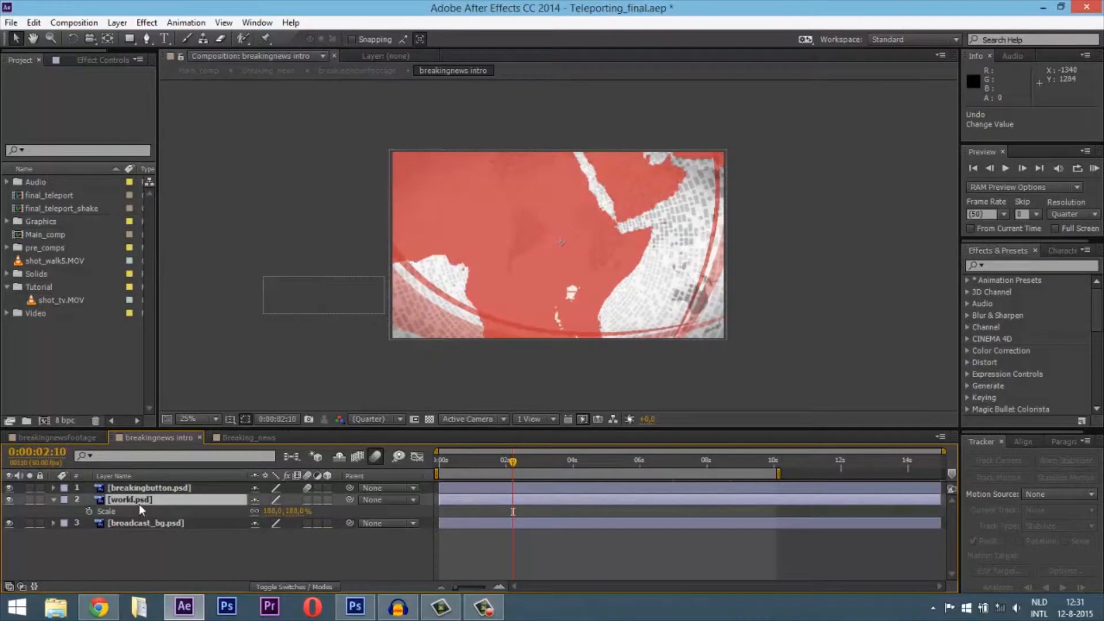
pyautogui.moveTo(444, 428)
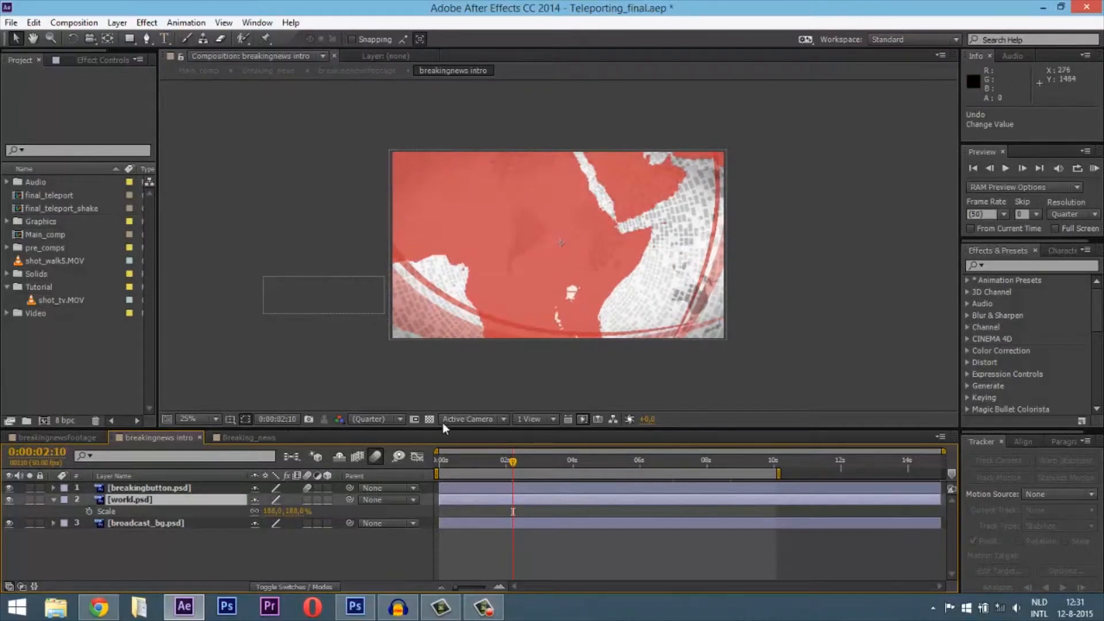
pyautogui.click(606, 461)
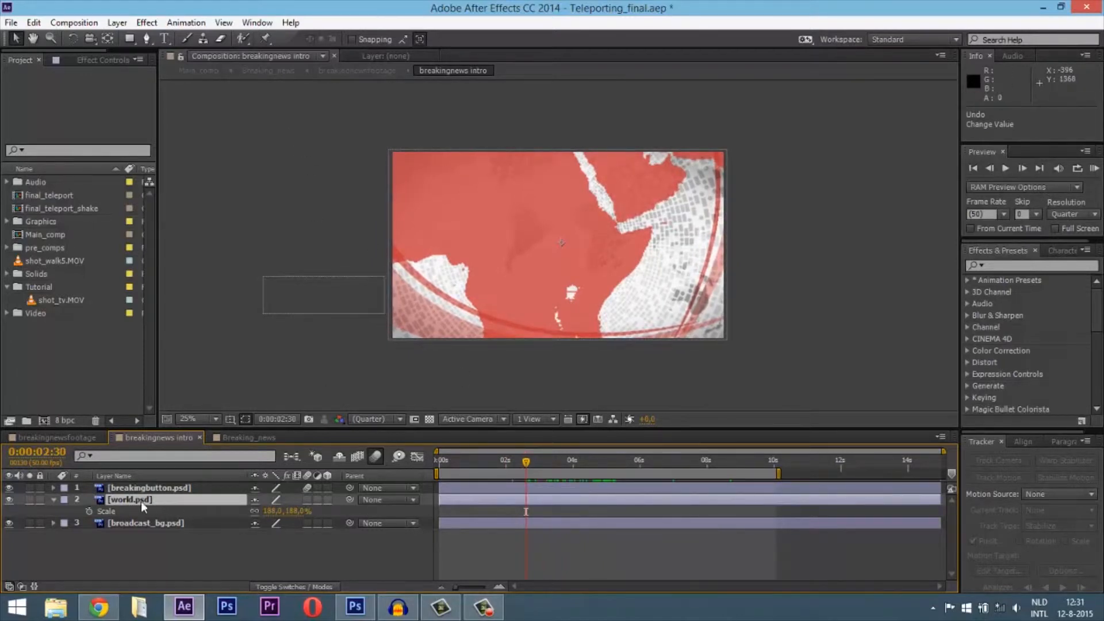
# - Apply CC Sphere to the world map and scrub Rotation Y to spin the globe
pyautogui.click(146, 22)
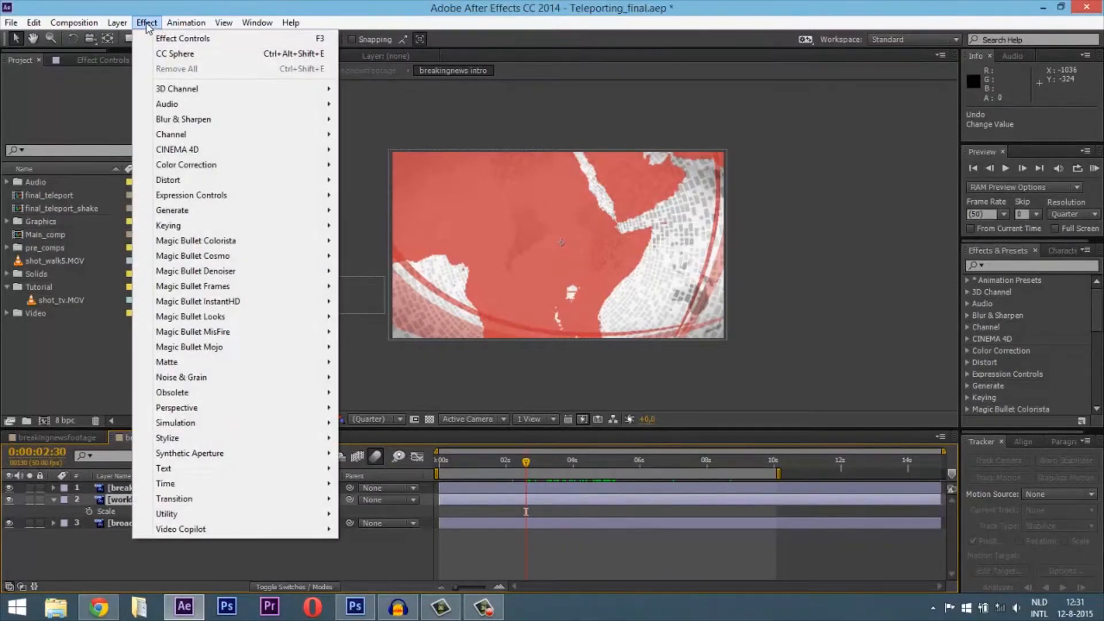
pyautogui.moveTo(176, 407)
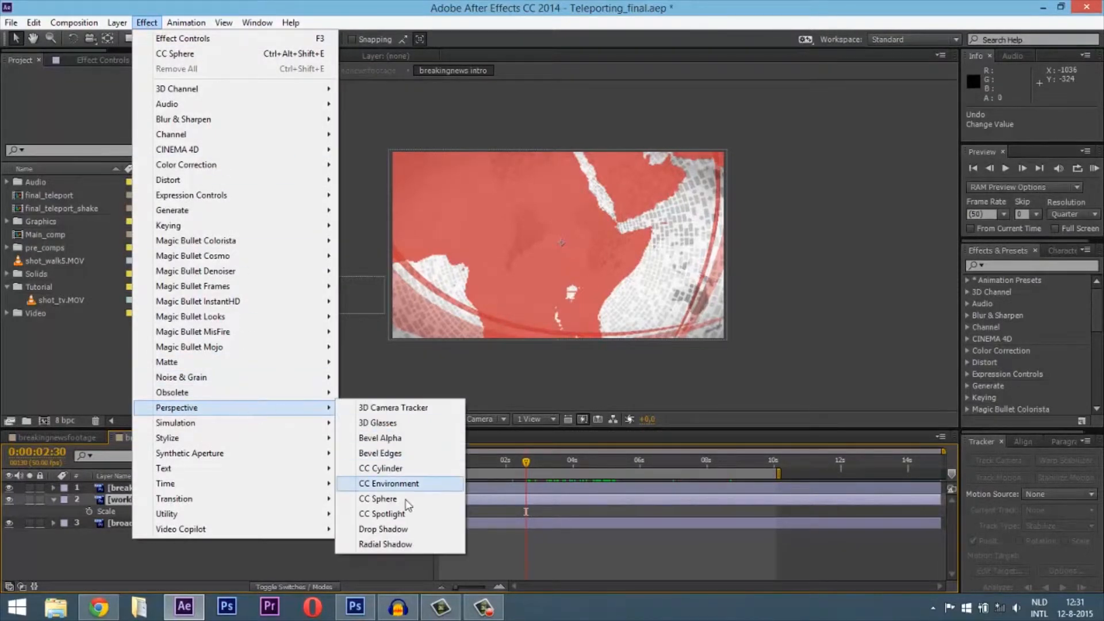
pyautogui.click(378, 498)
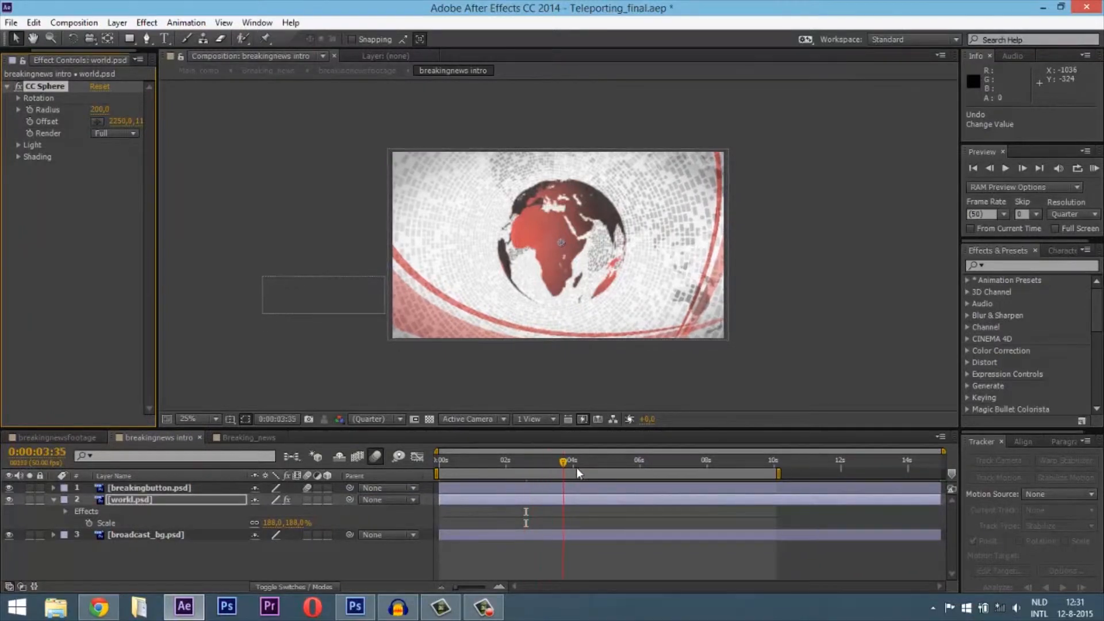
pyautogui.click(468, 461)
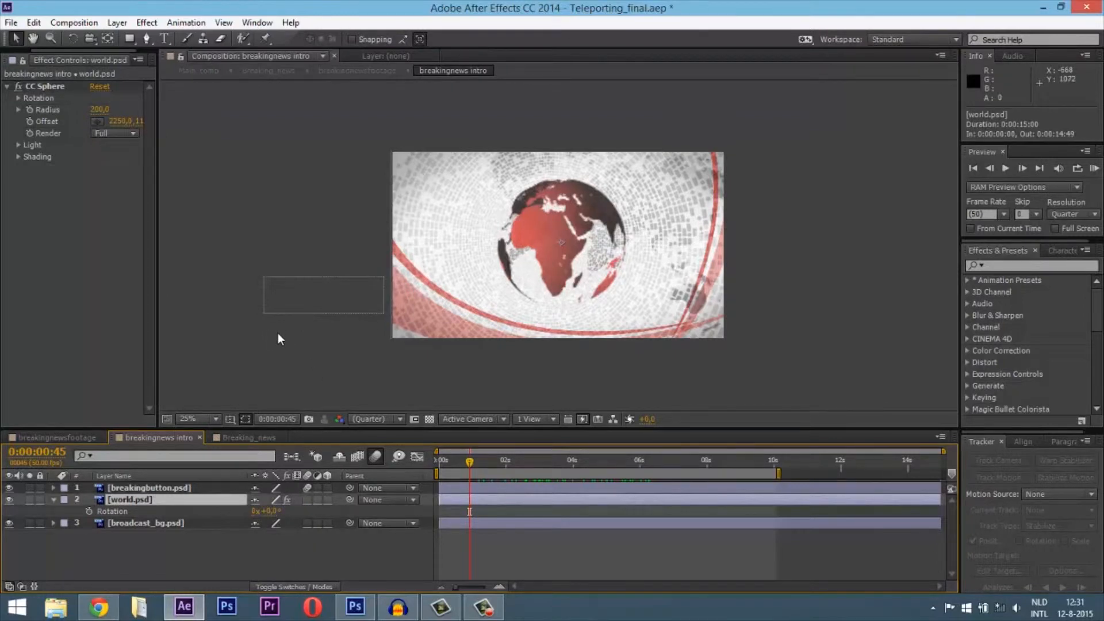
pyautogui.click(19, 98)
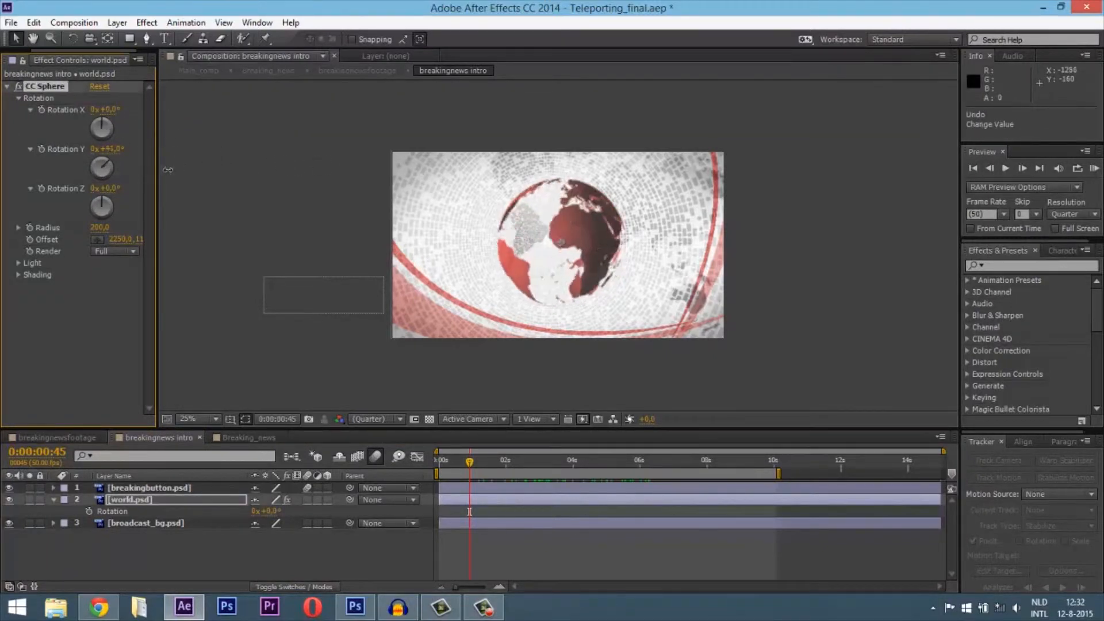
pyautogui.moveTo(107, 149); pyautogui.dragTo(123, 148)
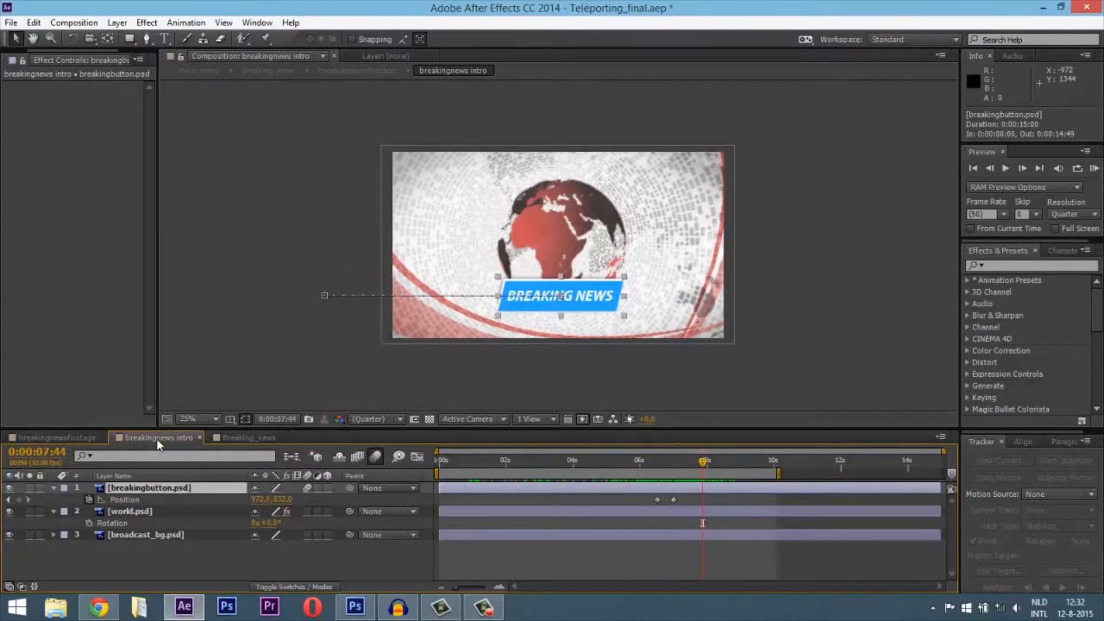
# - Return to the Breaking_news composition and play through the anchor broadcast on the TV
pyautogui.click(247, 437)
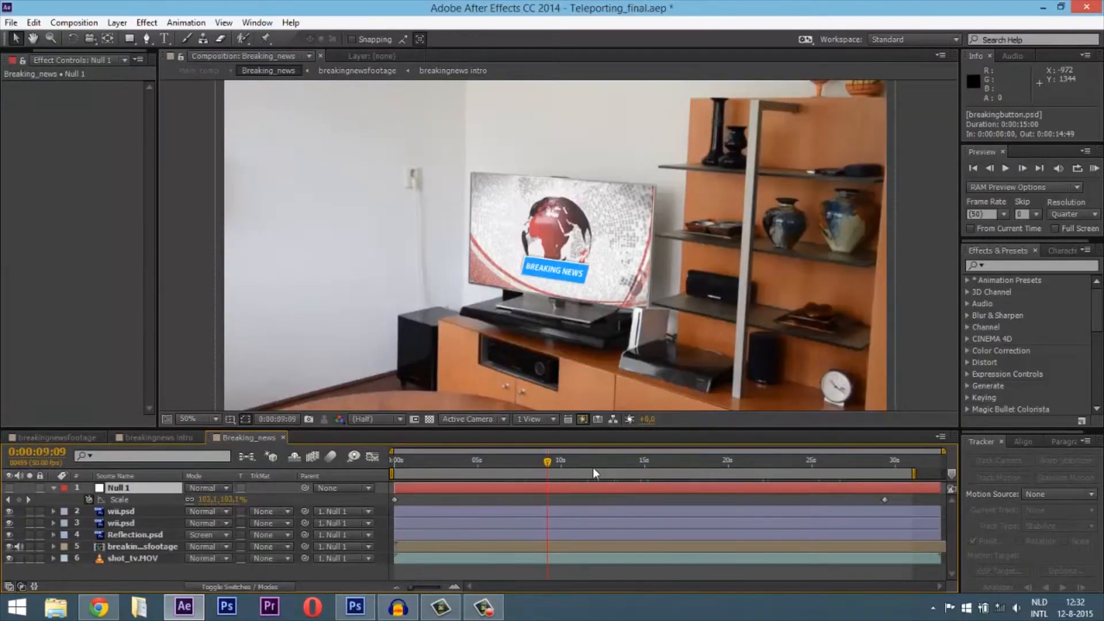
pyautogui.click(634, 466)
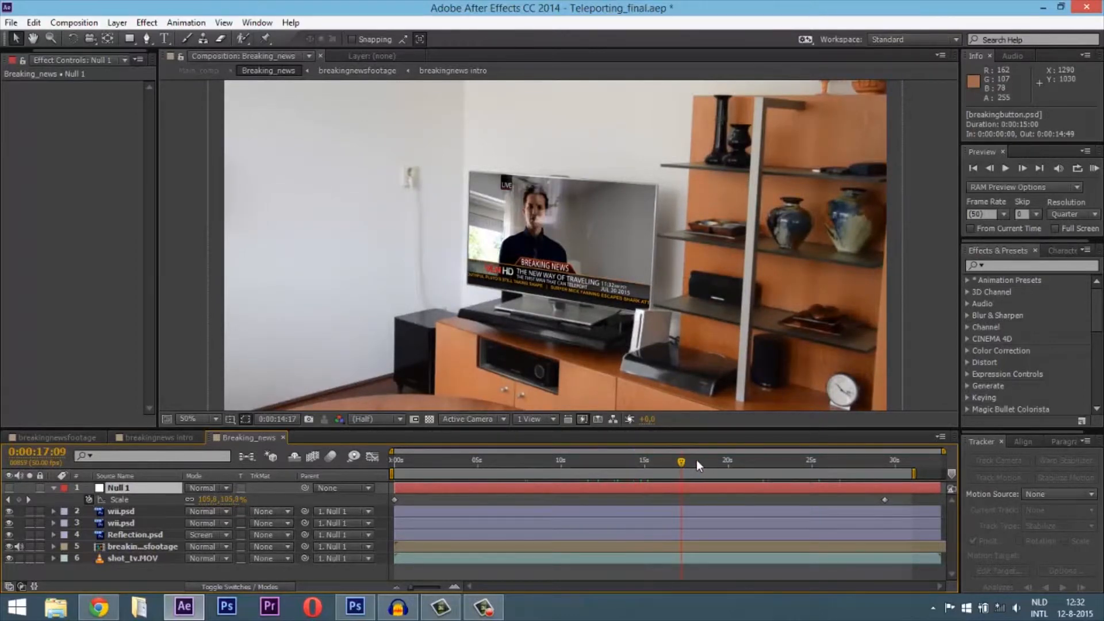
pyautogui.moveTo(681, 463); pyautogui.dragTo(729, 464)
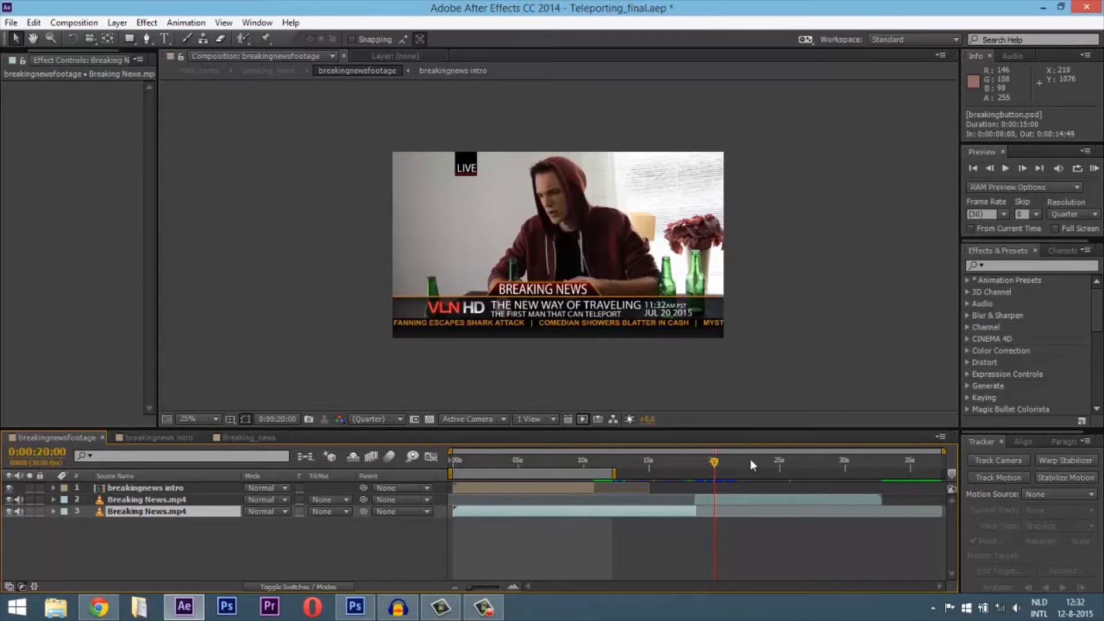
pyautogui.moveTo(714, 468)
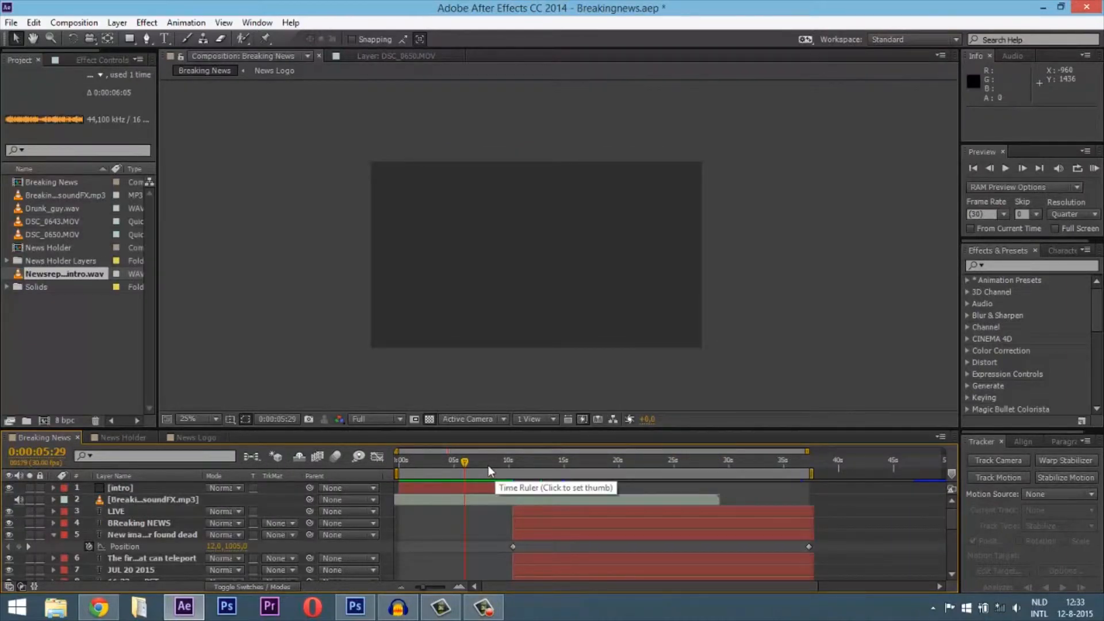
# - Scrub the composite around where the anchor footage appears on the TV
pyautogui.click(485, 461)
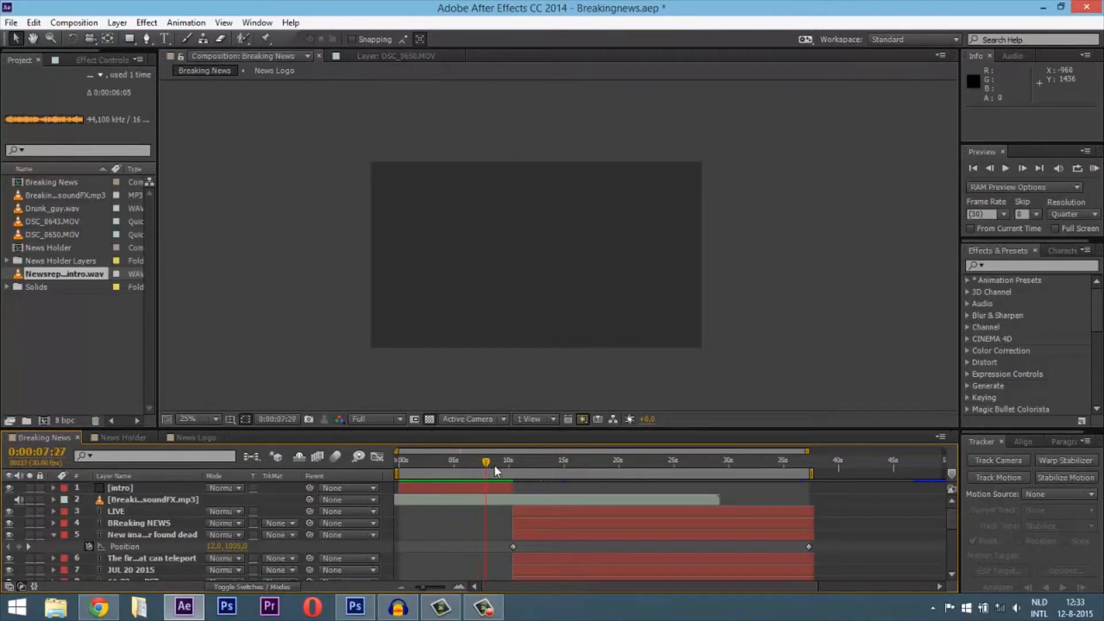
pyautogui.moveTo(485, 462); pyautogui.dragTo(427, 463)
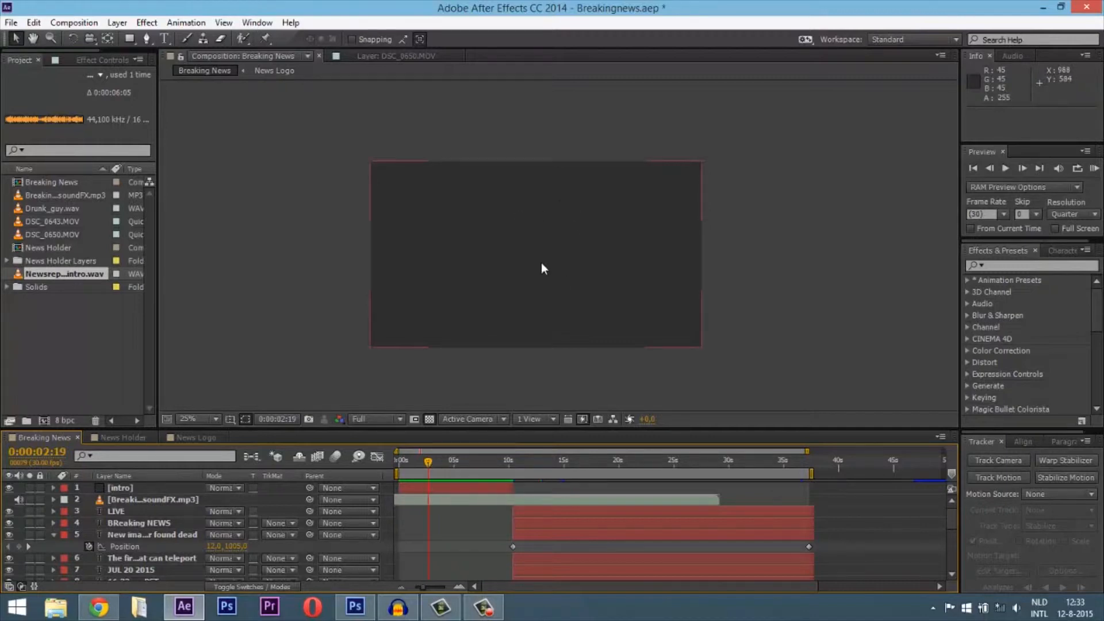
pyautogui.click(400, 464)
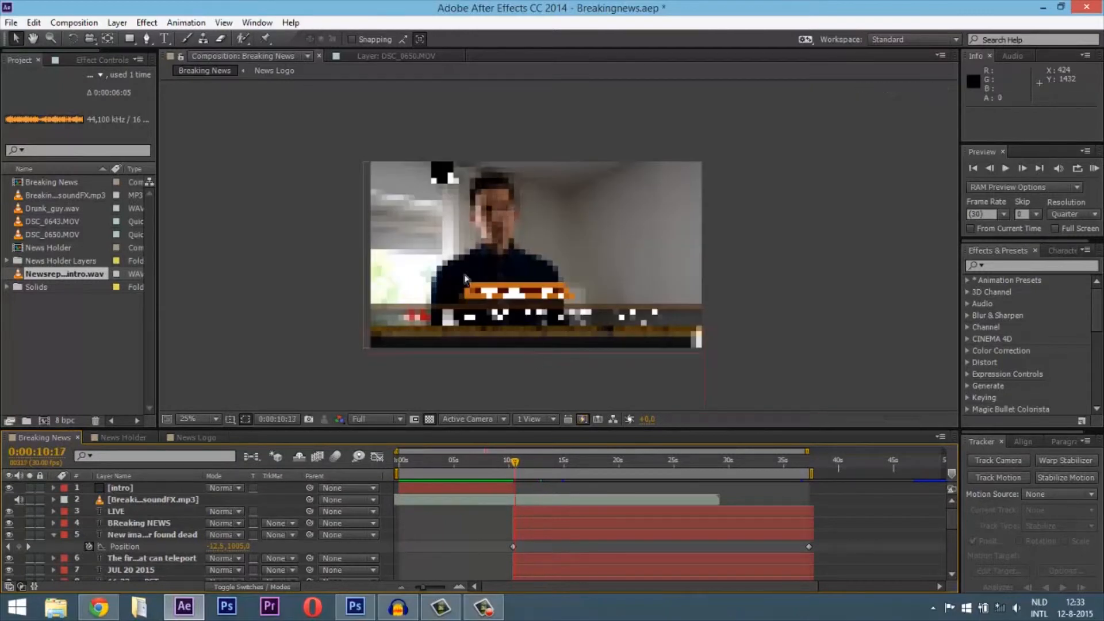
pyautogui.click(563, 468)
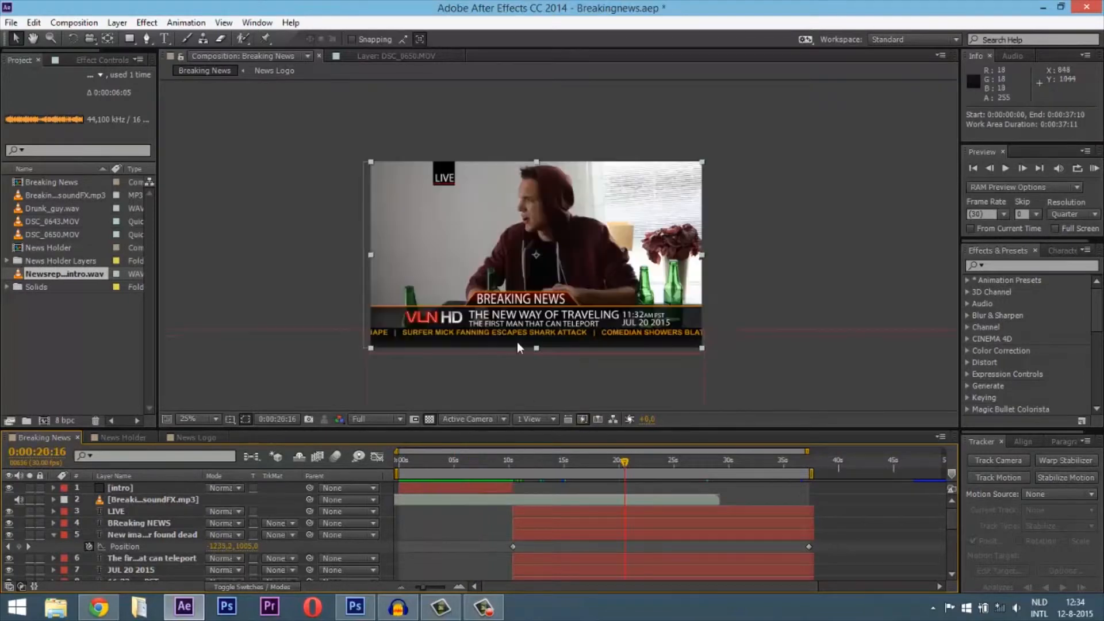
# - Switch to the Video Copilot free news templates page in Chrome
pyautogui.click(198, 419)
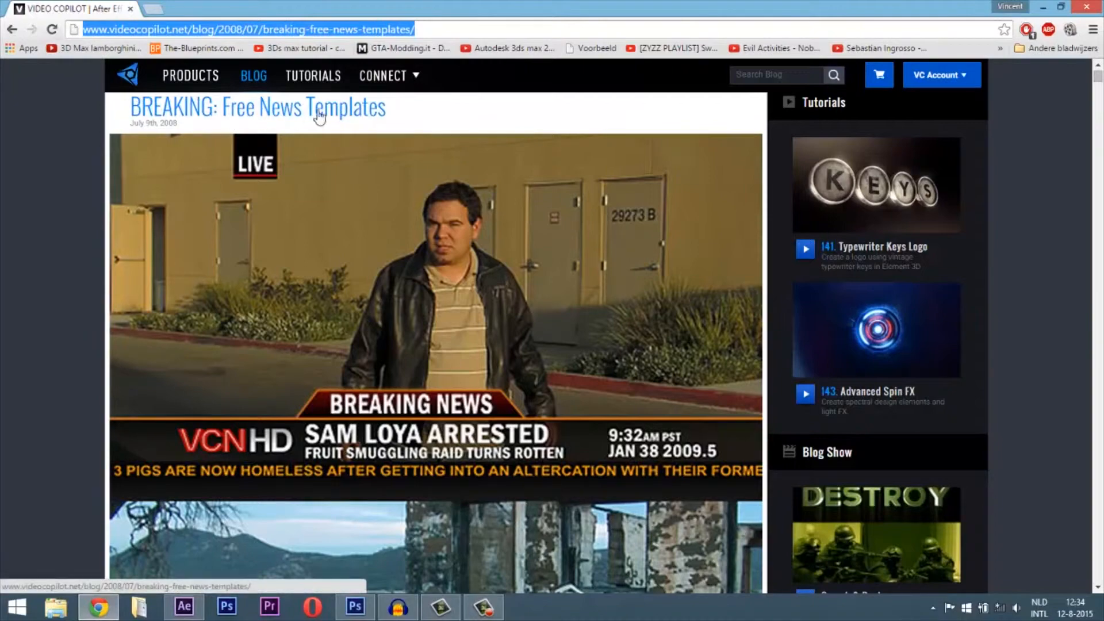
# - Scroll down the templates post to its description and Download Project File link
pyautogui.scroll(-3)
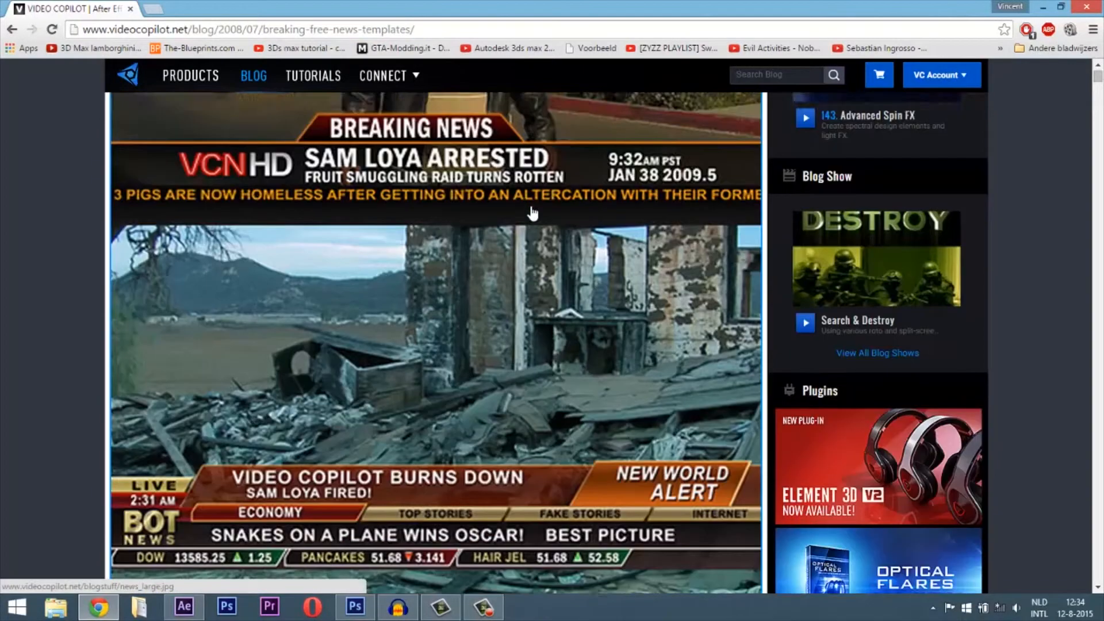
pyautogui.scroll(-3)
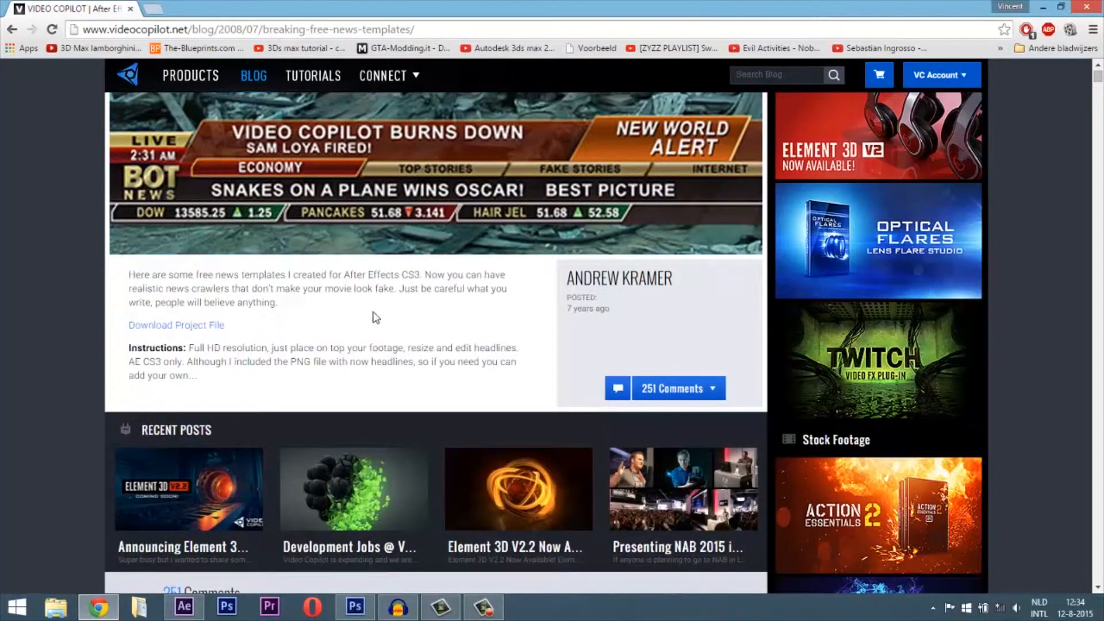
pyautogui.moveTo(591, 331)
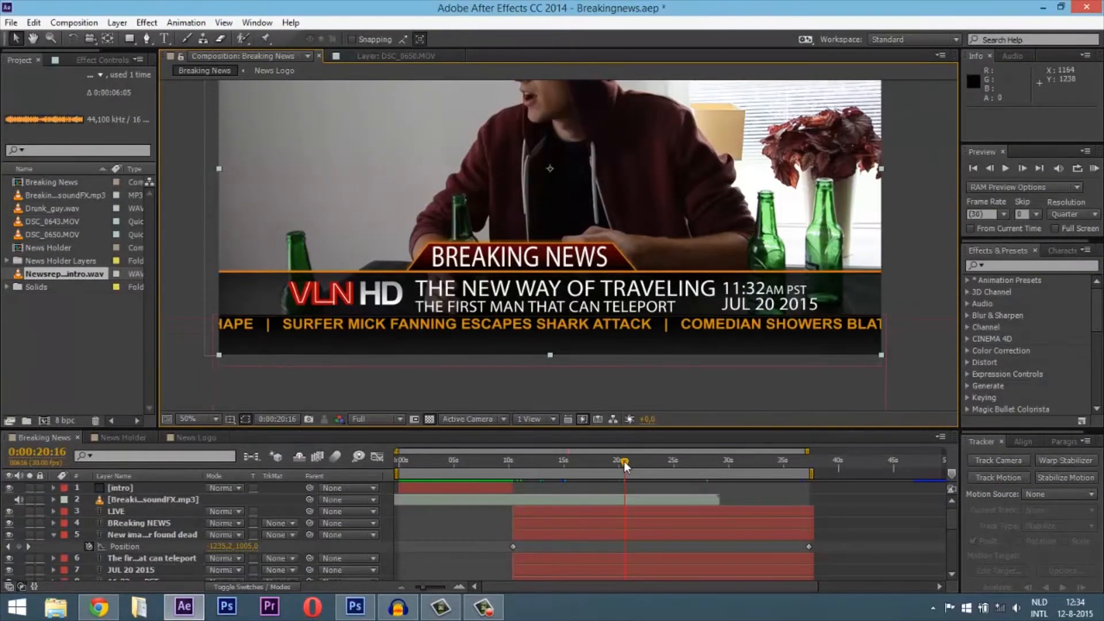
# - Enlarge the timeline, select the LIVE text layer and enter the News Logo precomposition
pyautogui.moveTo(625, 466); pyautogui.dragTo(600, 465)
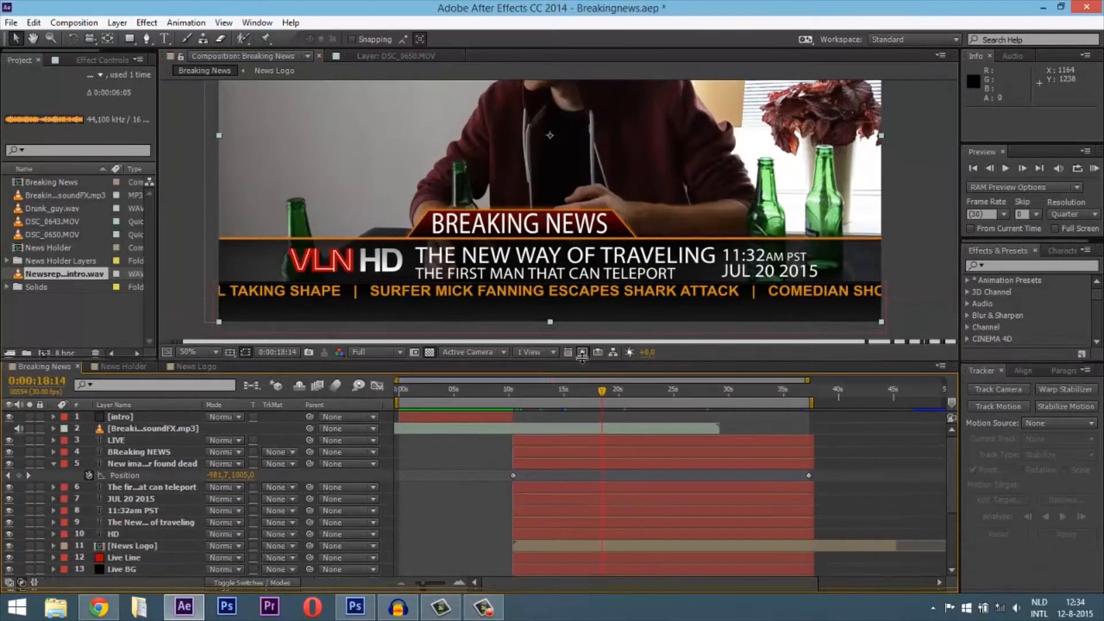
pyautogui.click(116, 440)
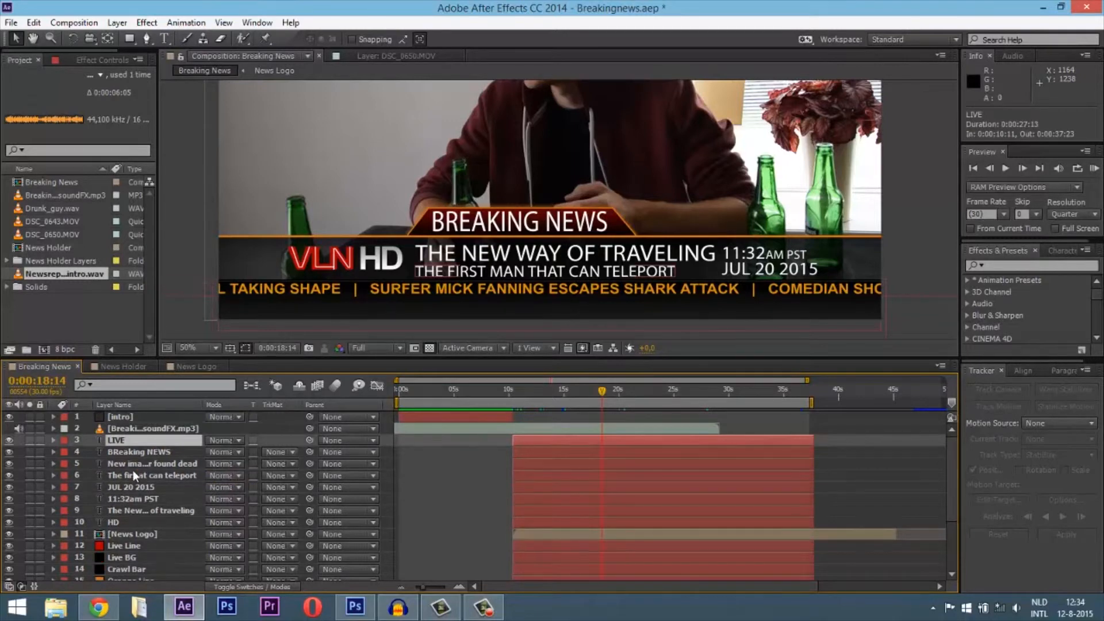
pyautogui.click(131, 533)
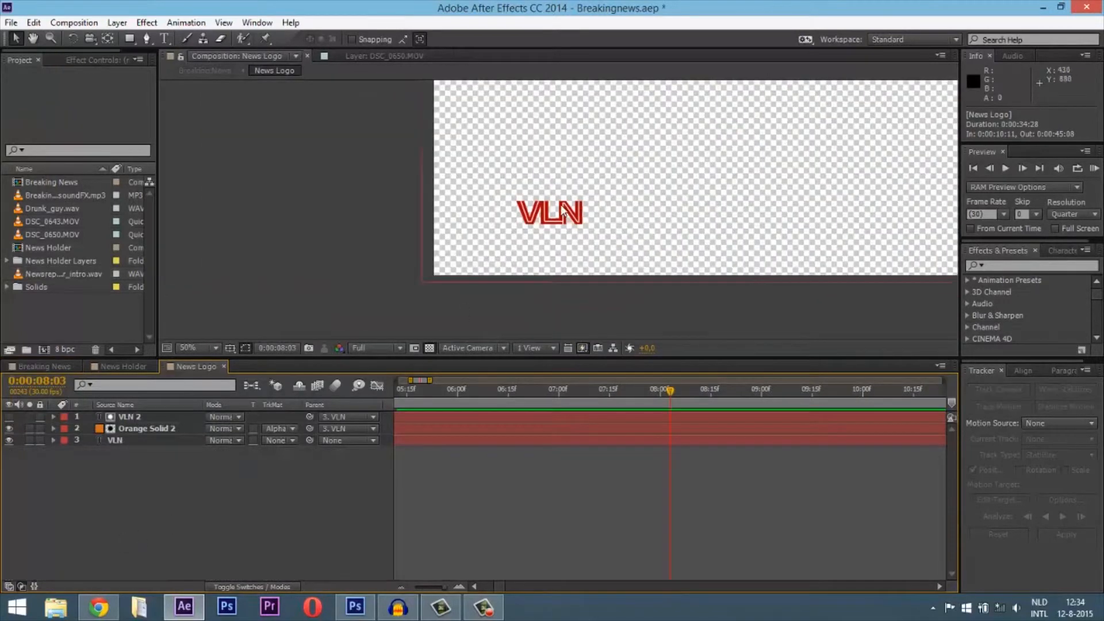
pyautogui.moveTo(556, 239)
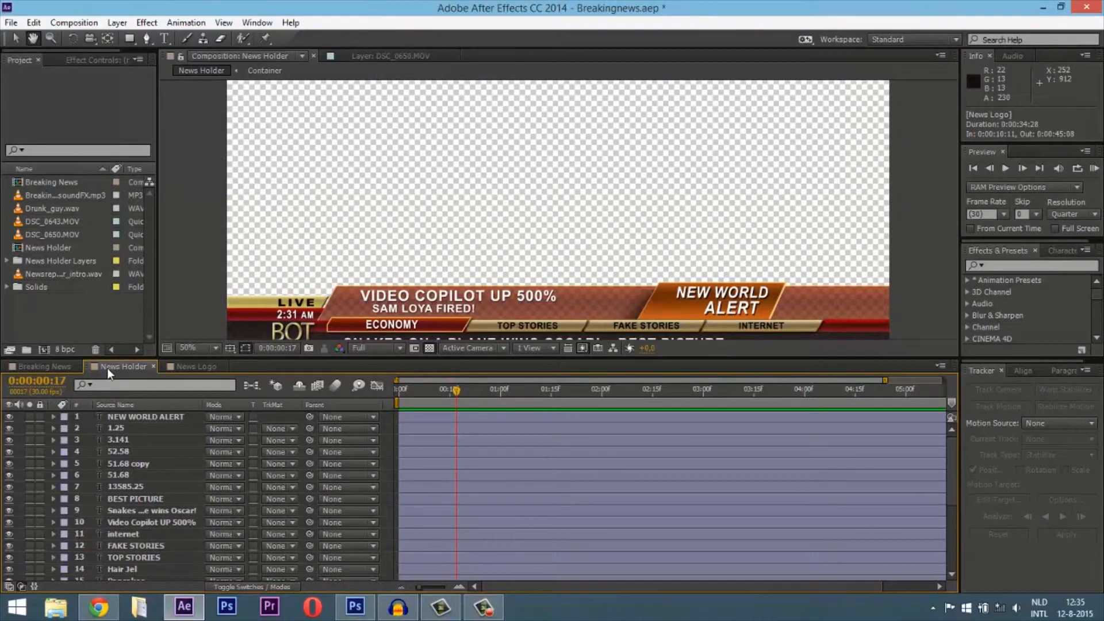
pyautogui.moveTo(589, 309)
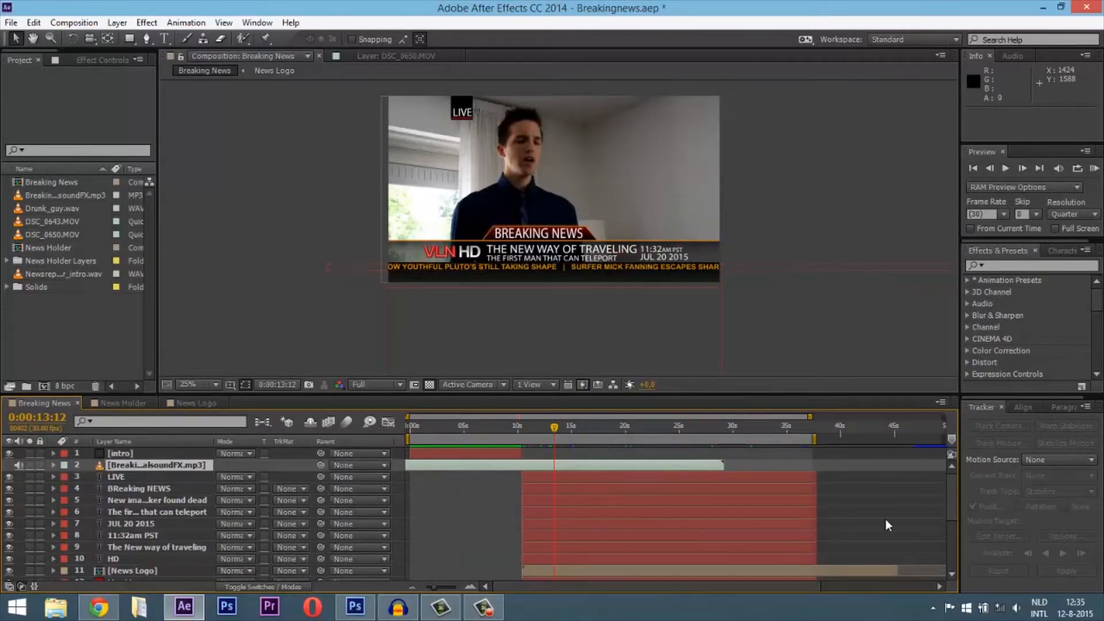
# - Scroll through the News Holder ticker precomp layers
pyautogui.scroll(-3)
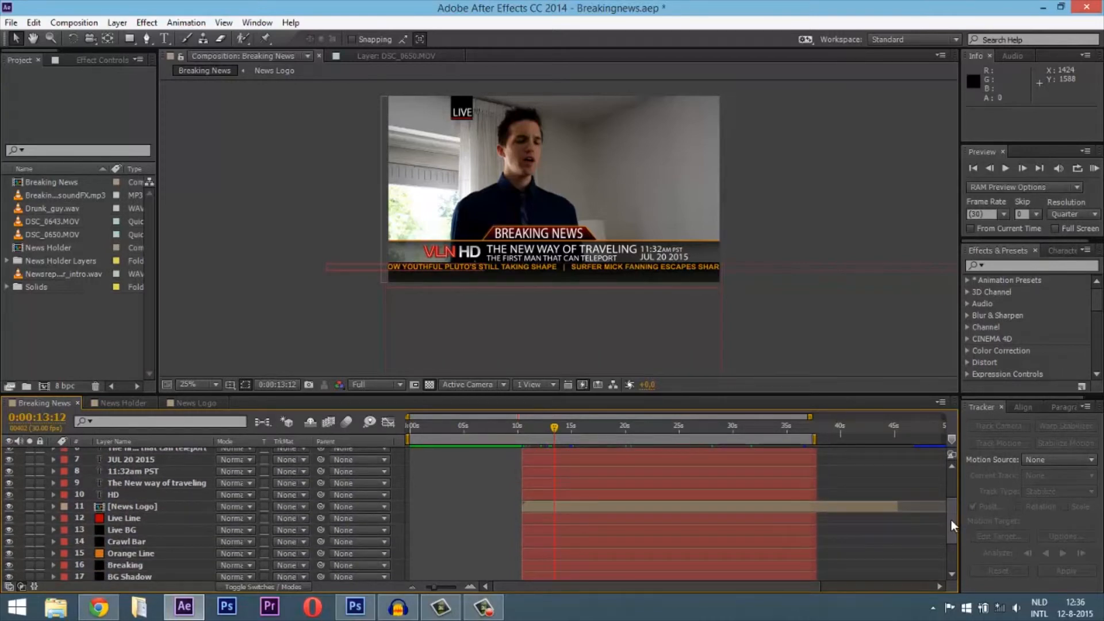
pyautogui.moveTo(470, 425)
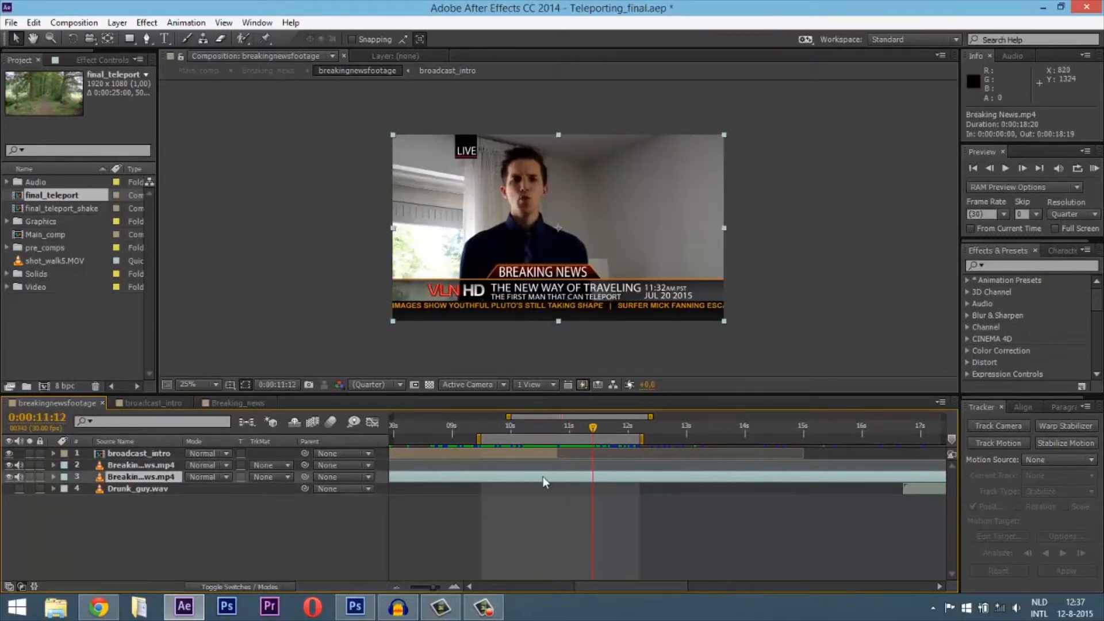
# - Switch via broadcast_intro to Breaking_news and reveal the footage layer's Corner Pin effect
pyautogui.click(152, 402)
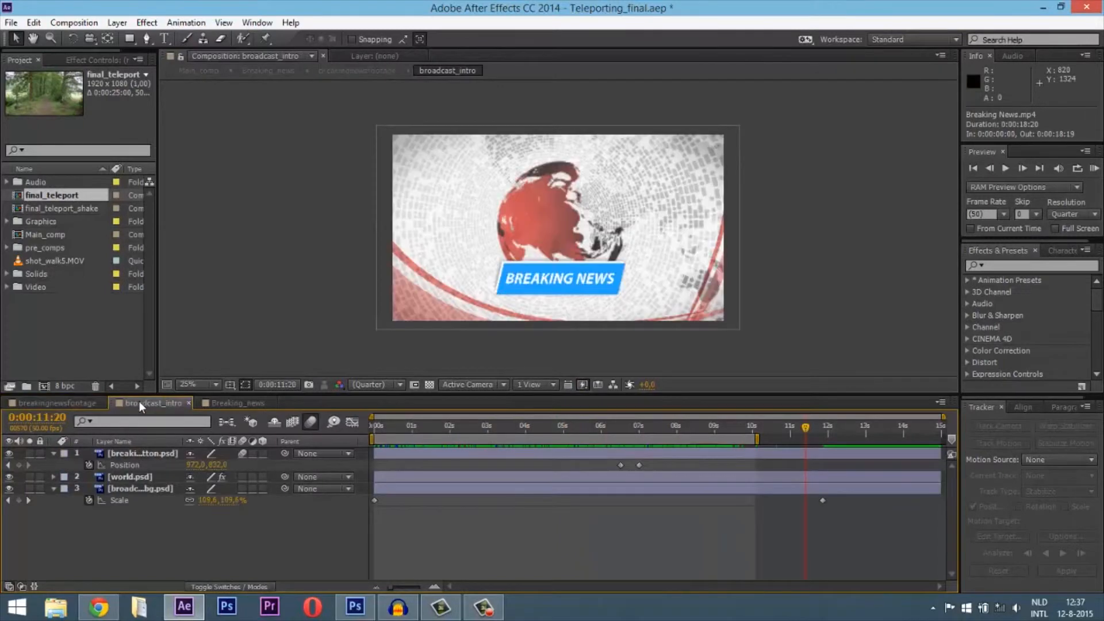
pyautogui.click(235, 402)
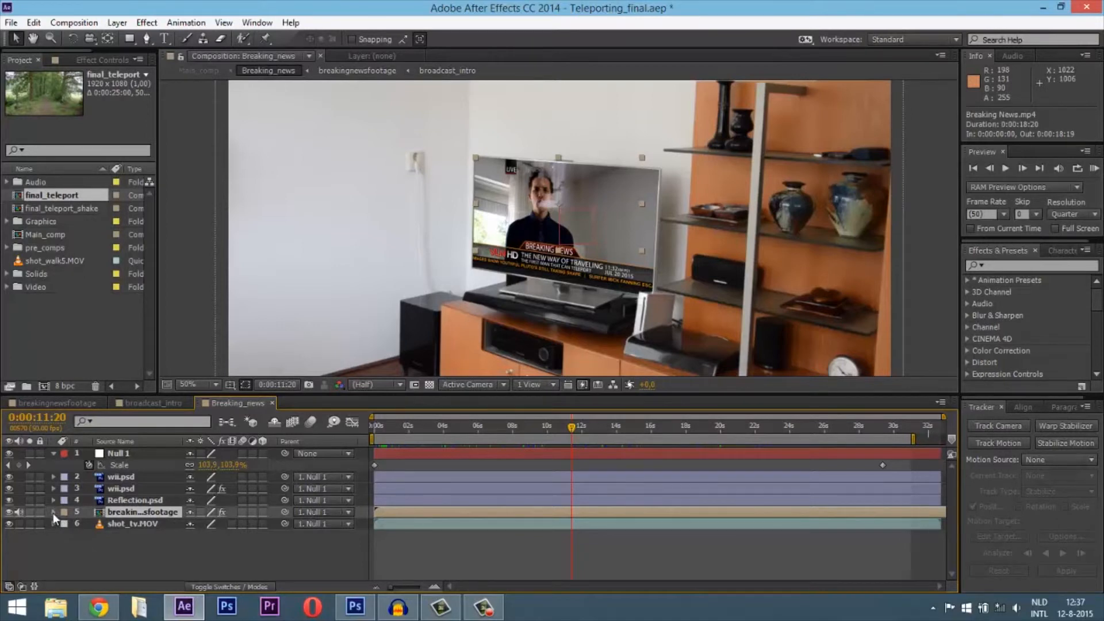
pyautogui.click(54, 511)
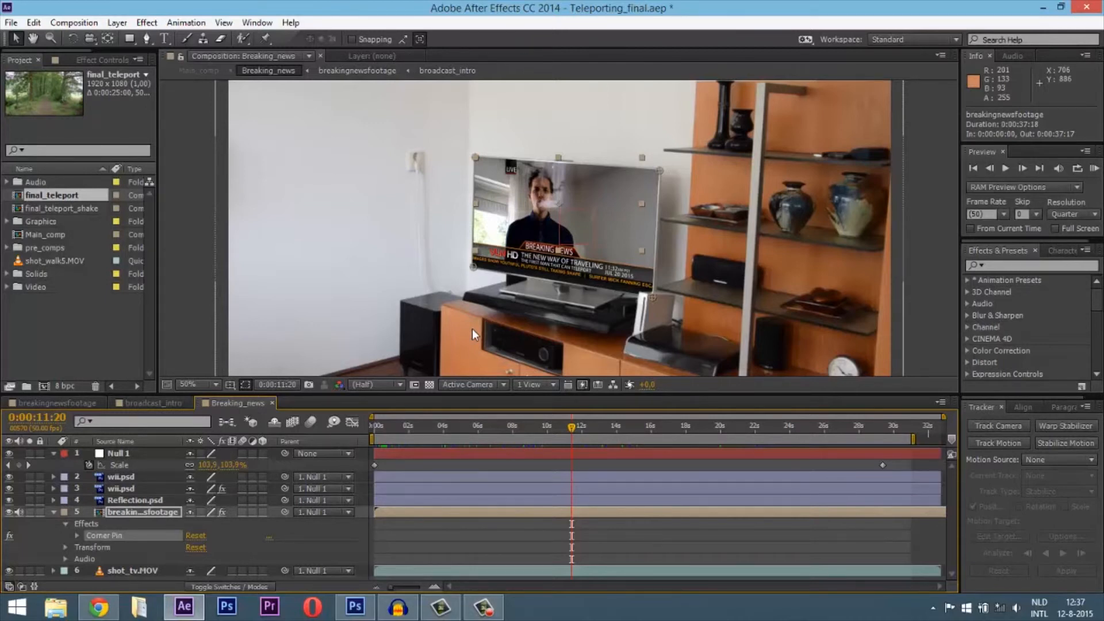
pyautogui.moveTo(465, 338)
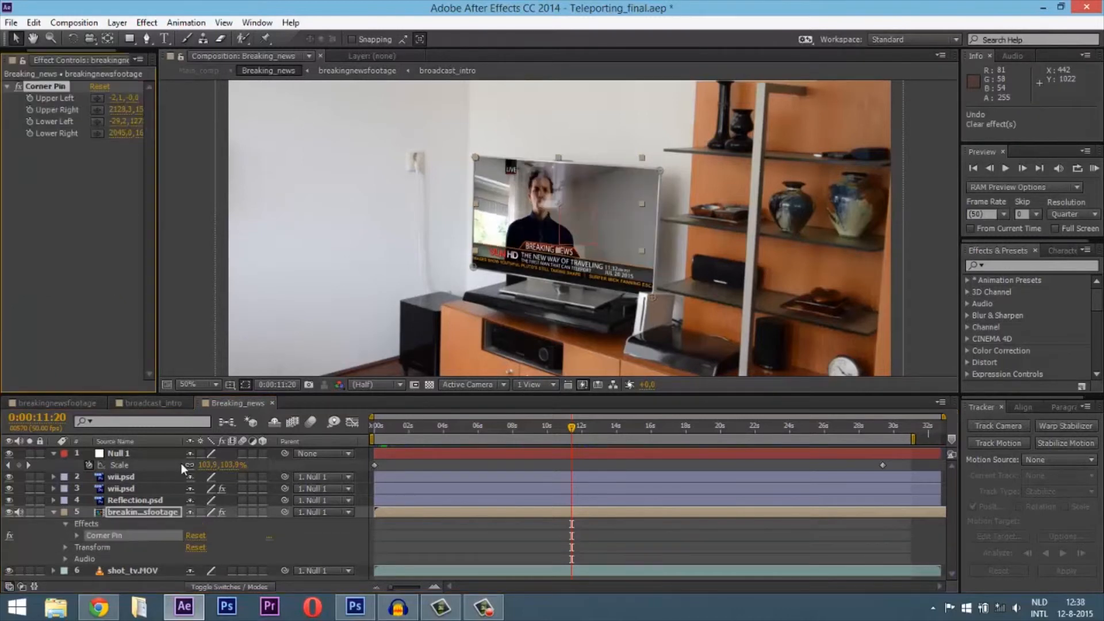
pyautogui.moveTo(190, 464)
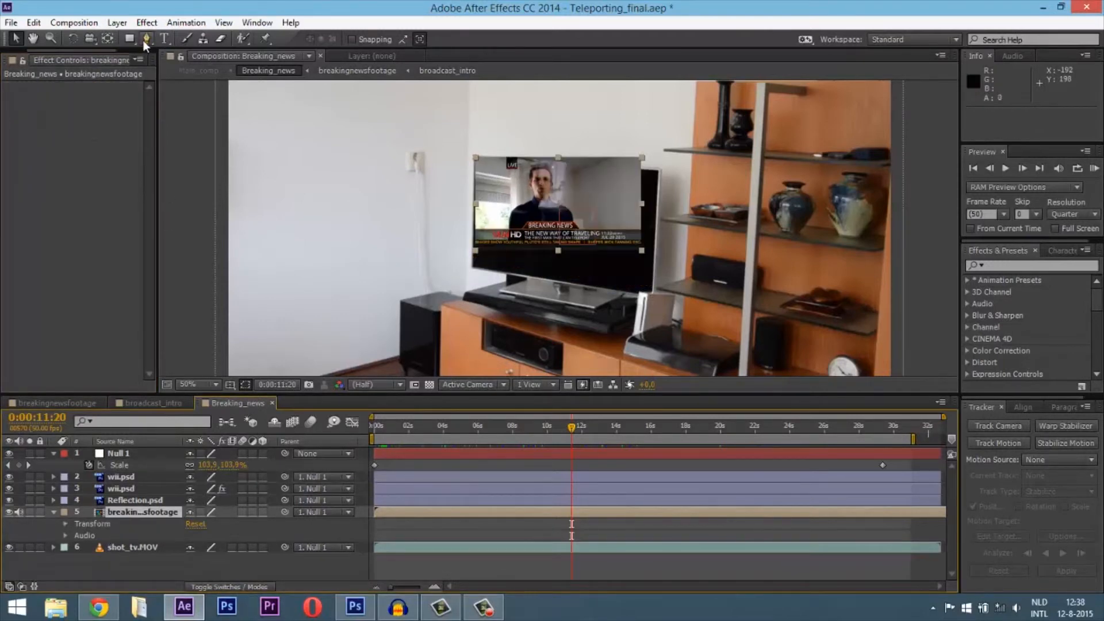
# - Reapply Corner Pin (Effect > Distort) to the broadcast footage and fit its corners to the TV screen
pyautogui.click(146, 22)
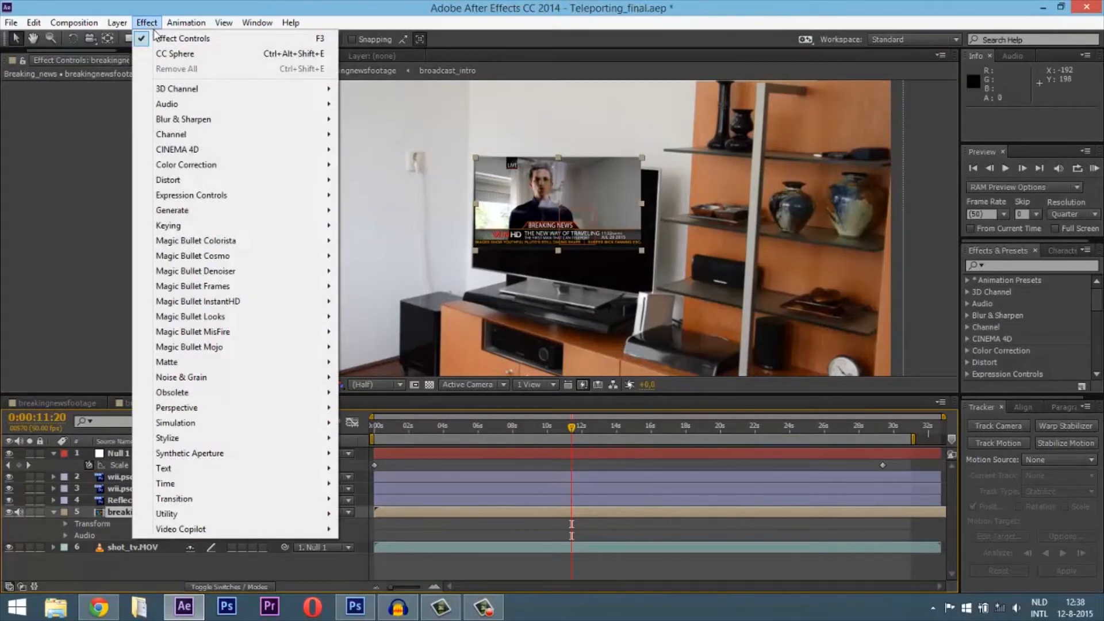
pyautogui.moveTo(168, 180)
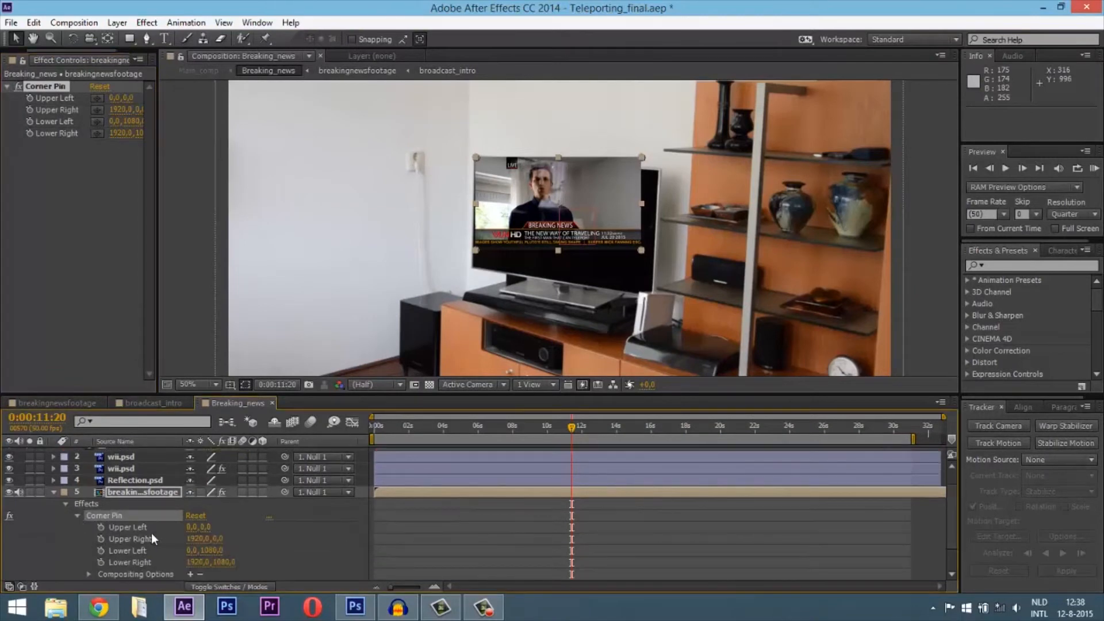
pyautogui.click(199, 384)
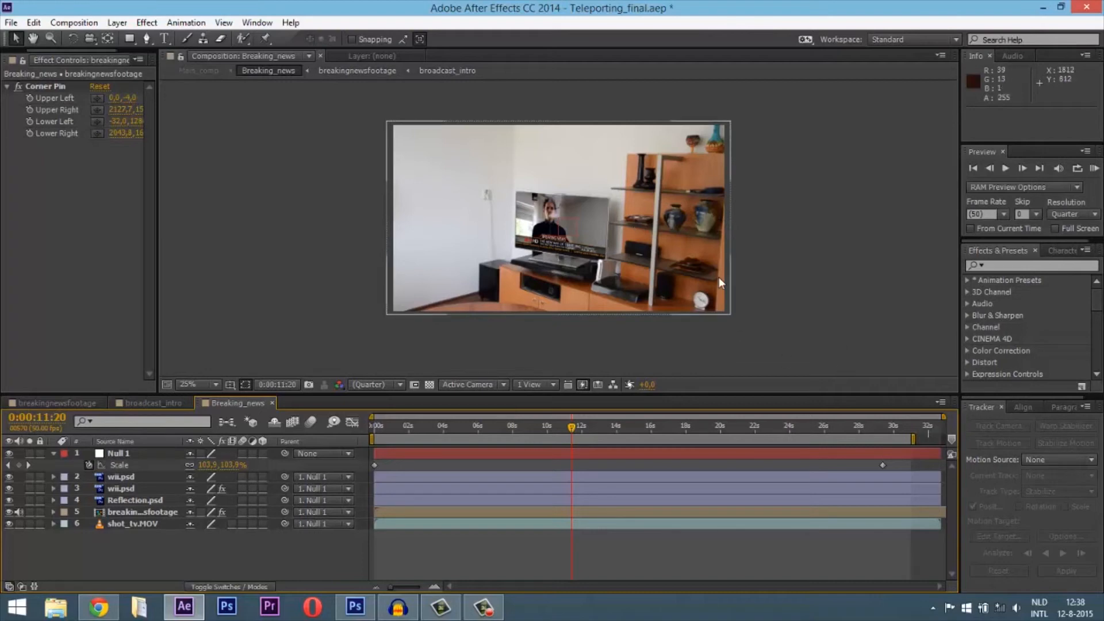
pyautogui.moveTo(1068, 506)
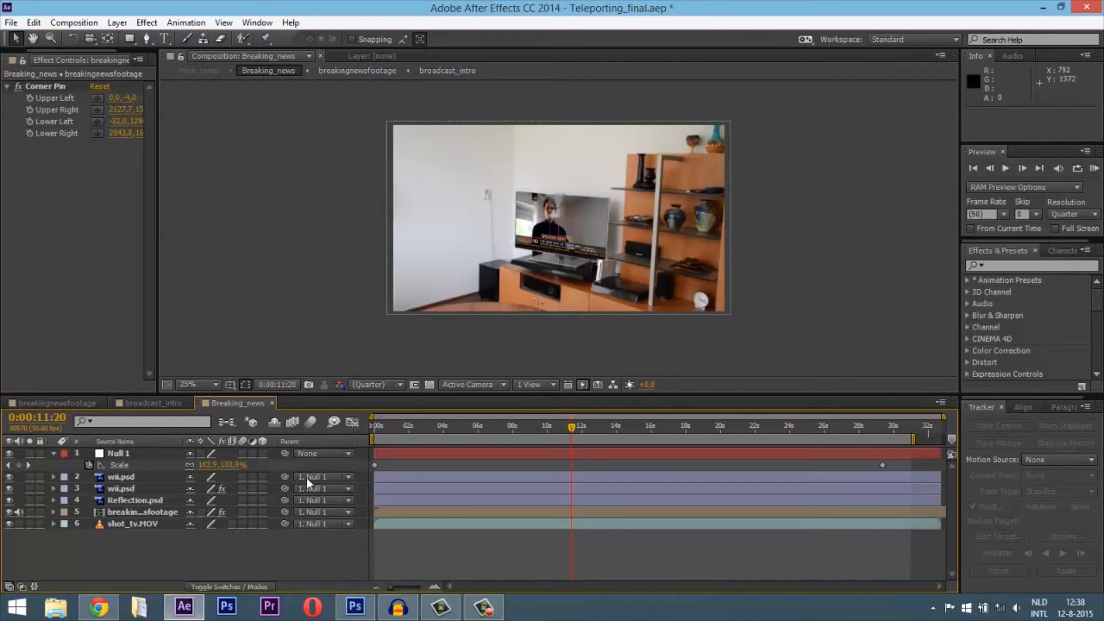
pyautogui.moveTo(113, 485)
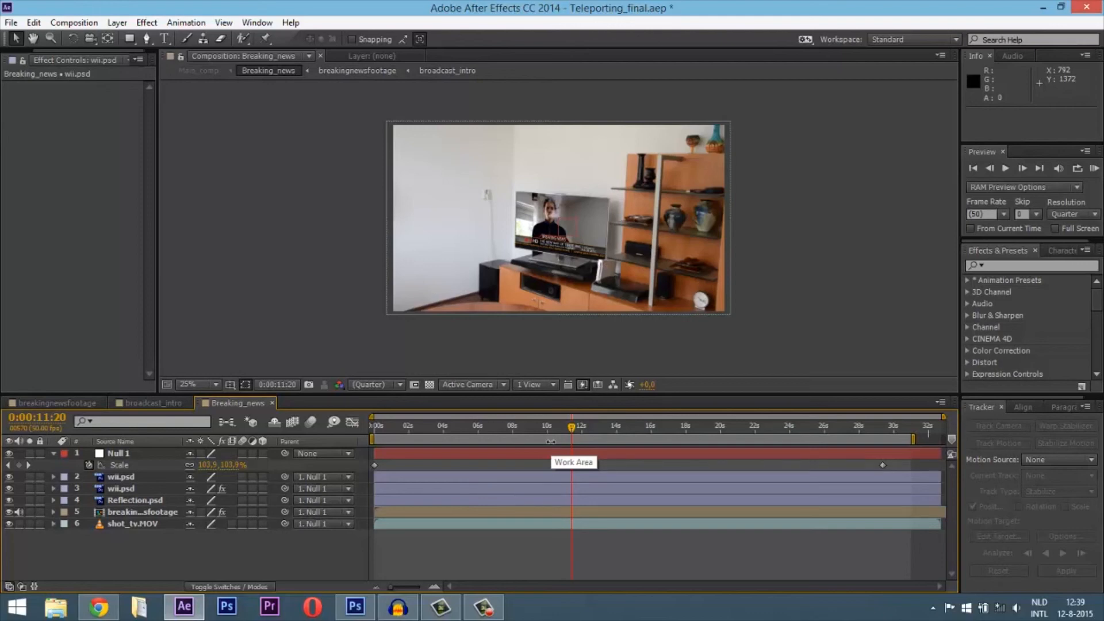
pyautogui.moveTo(524, 378)
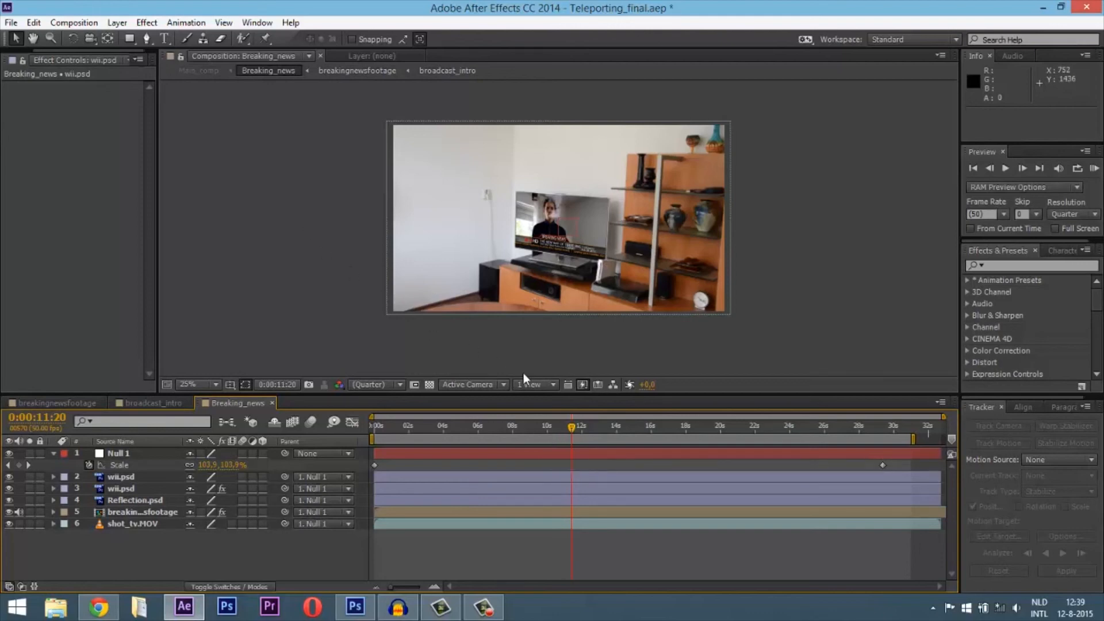